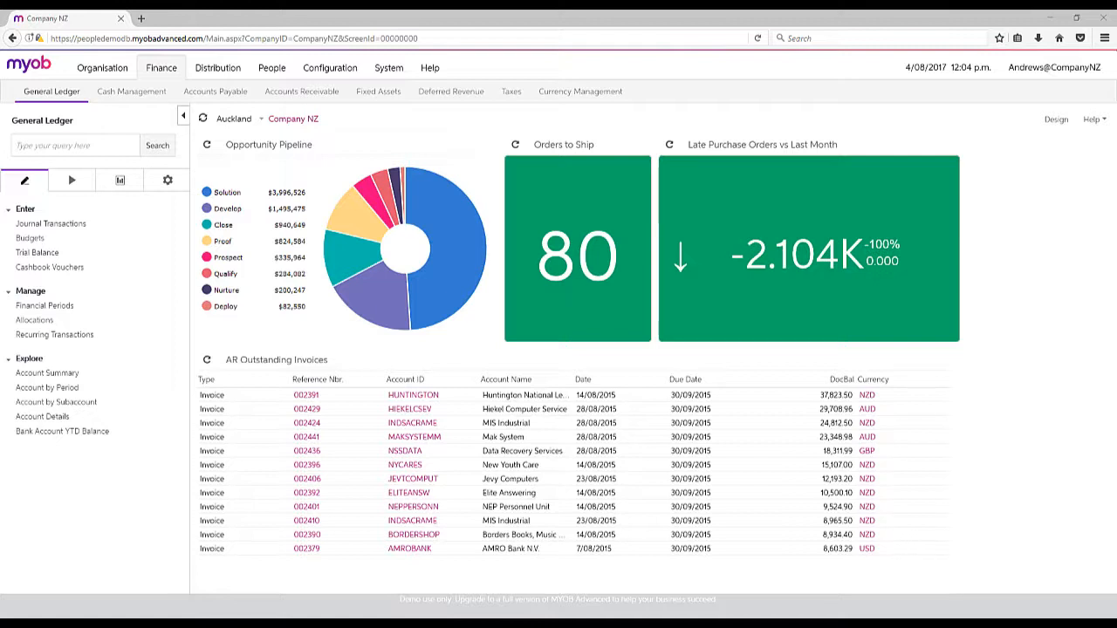
mouse_move(167, 180)
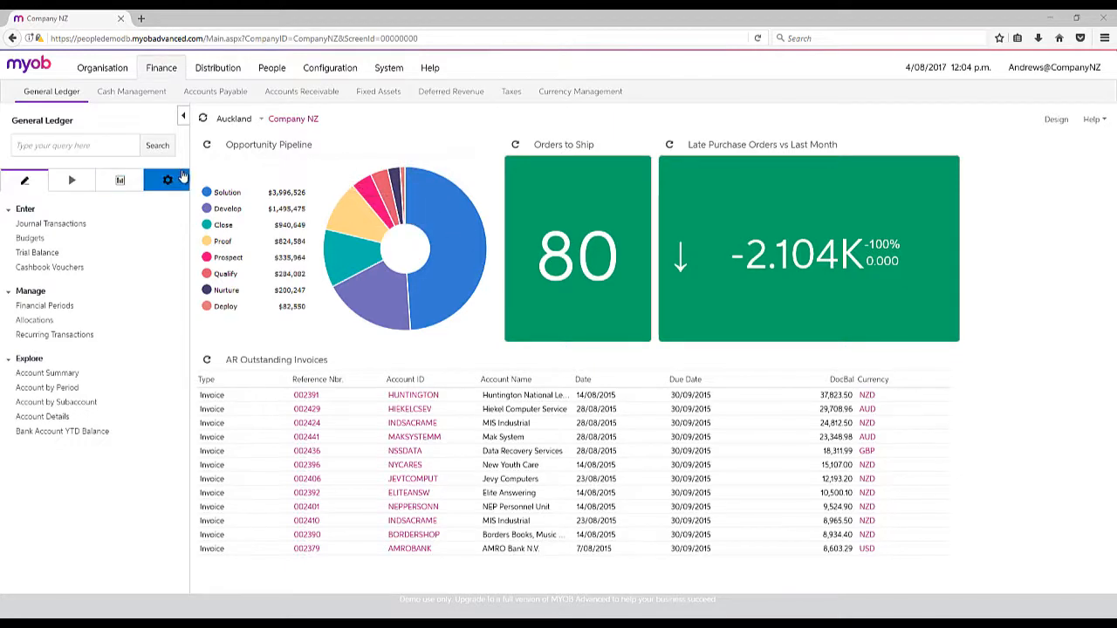
Step: Show the General Ledger setup screens and go to the Chart of Accounts
left_click(49, 335)
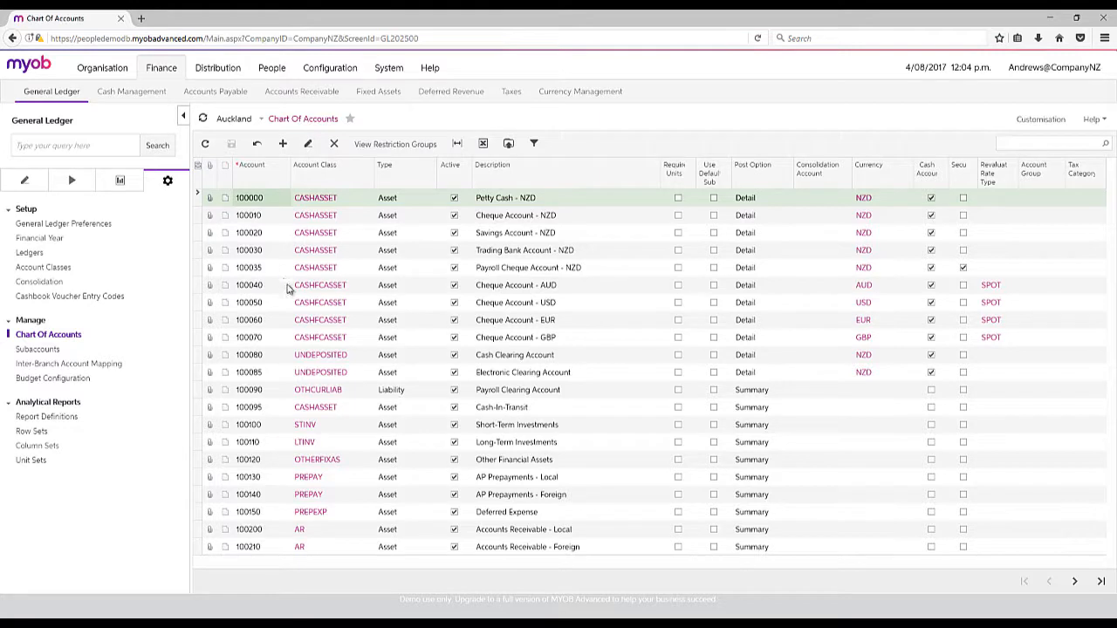
mouse_move(237, 366)
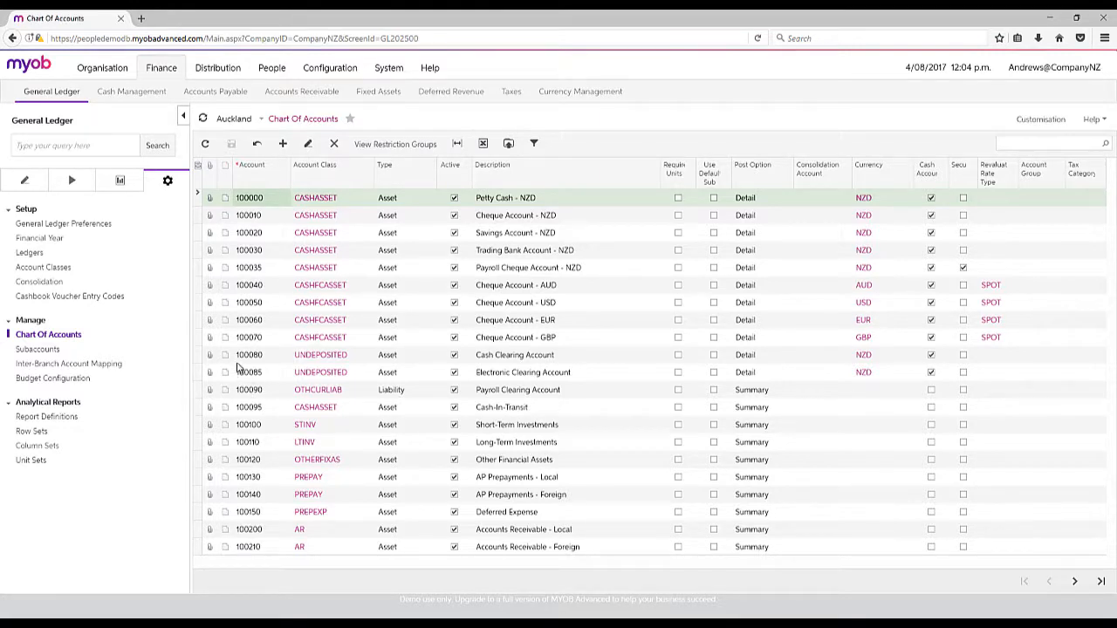
mouse_move(175, 307)
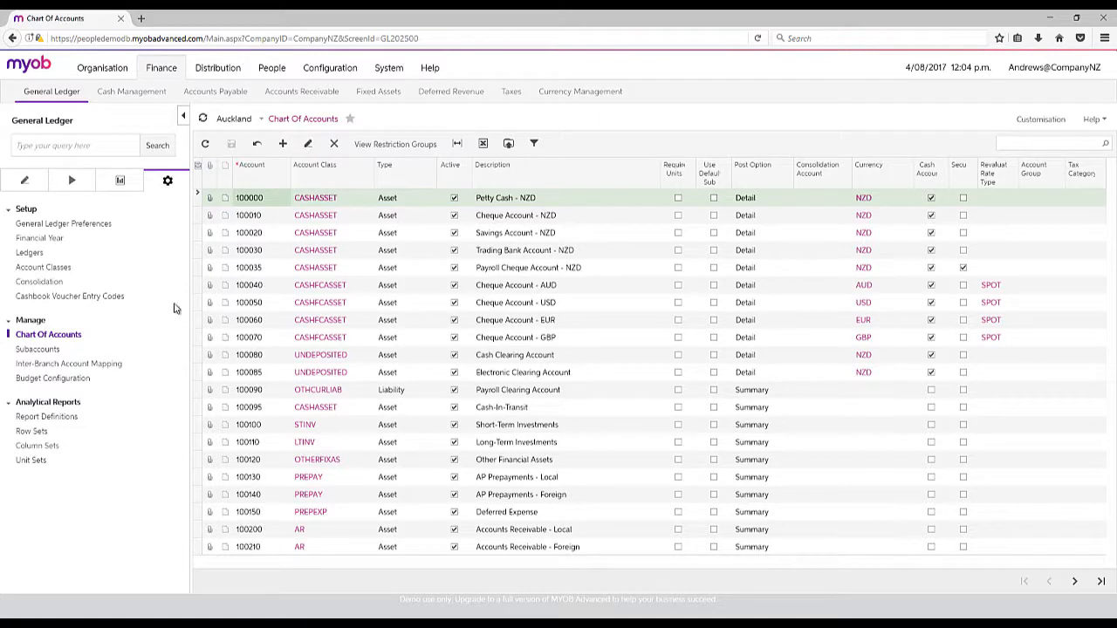
mouse_move(167, 299)
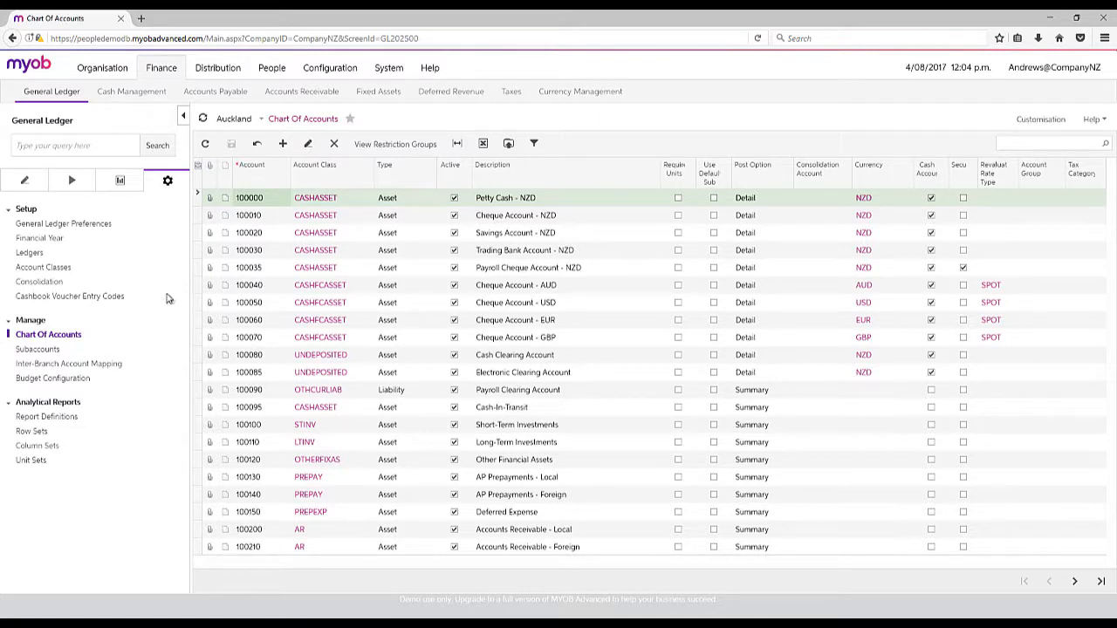
Step: In Accounts Receivable setup, view the EUCUST European Customer class's GL account defaults
left_click(301, 91)
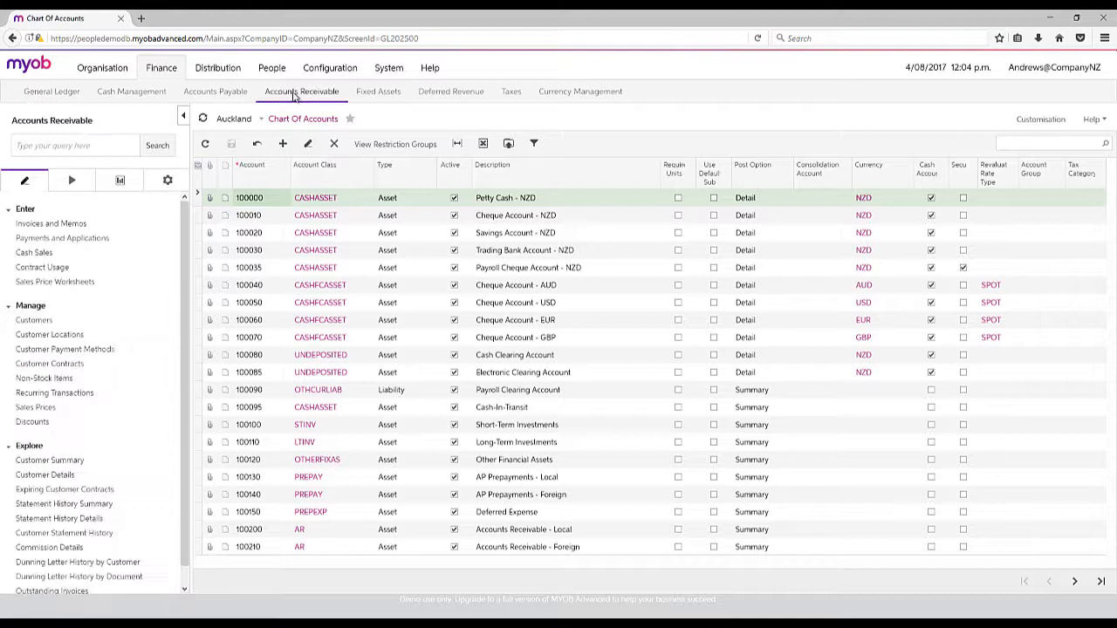
left_click(167, 180)
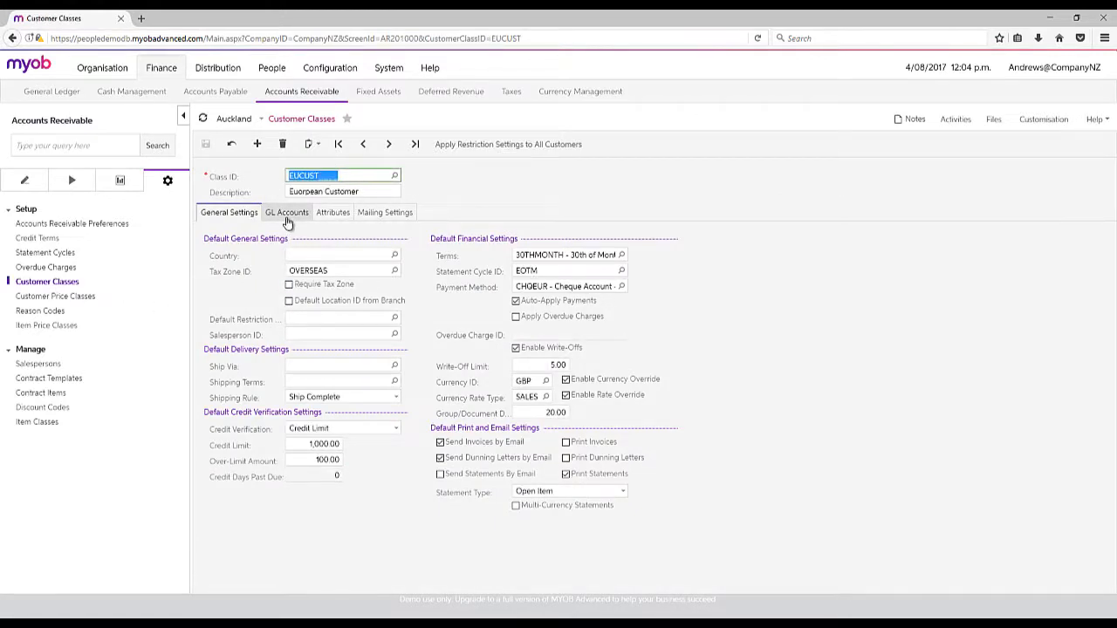
left_click(287, 213)
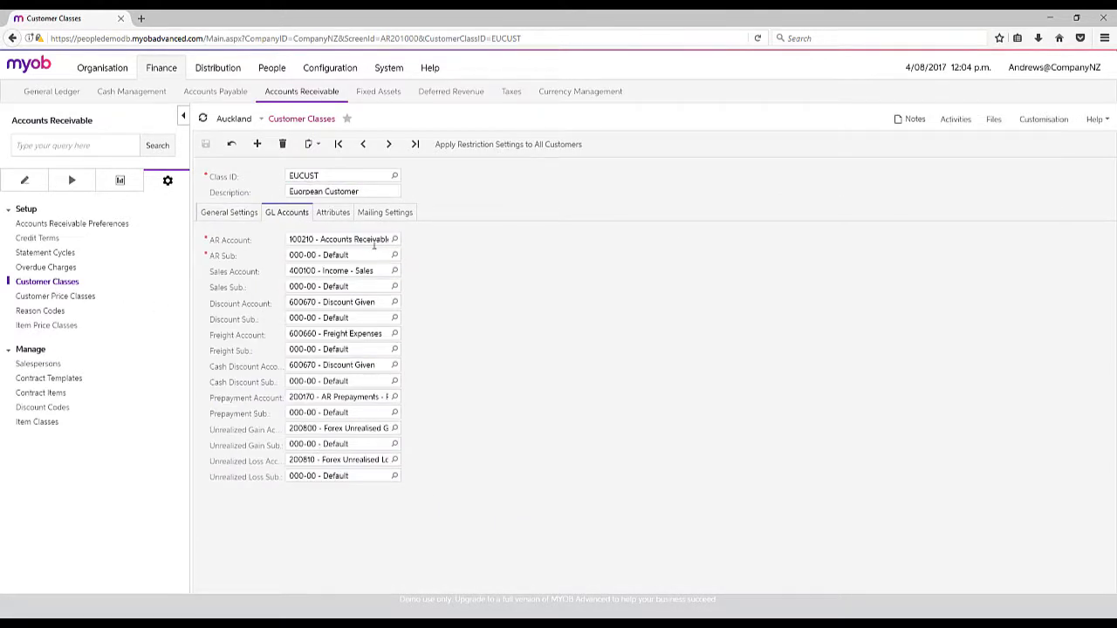
mouse_move(340, 240)
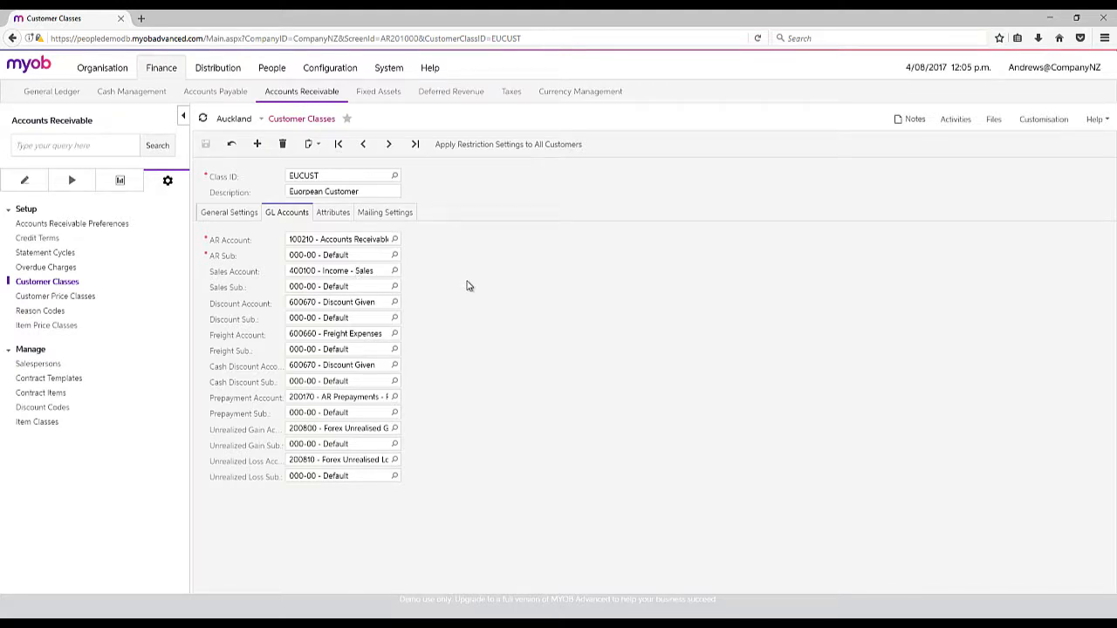
mouse_move(475, 317)
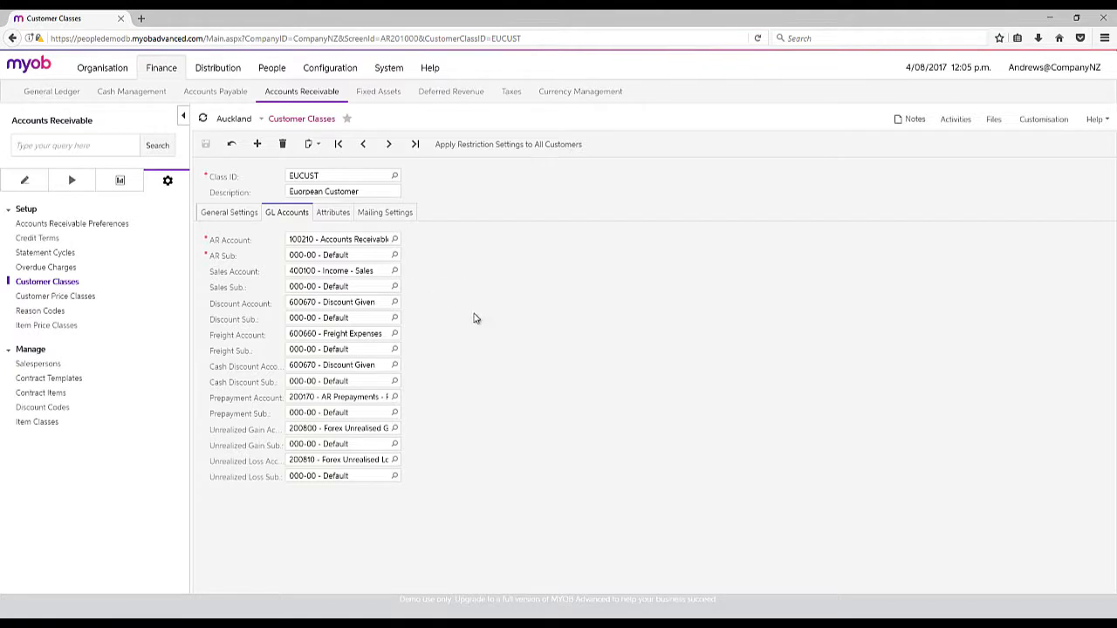
mouse_move(444, 267)
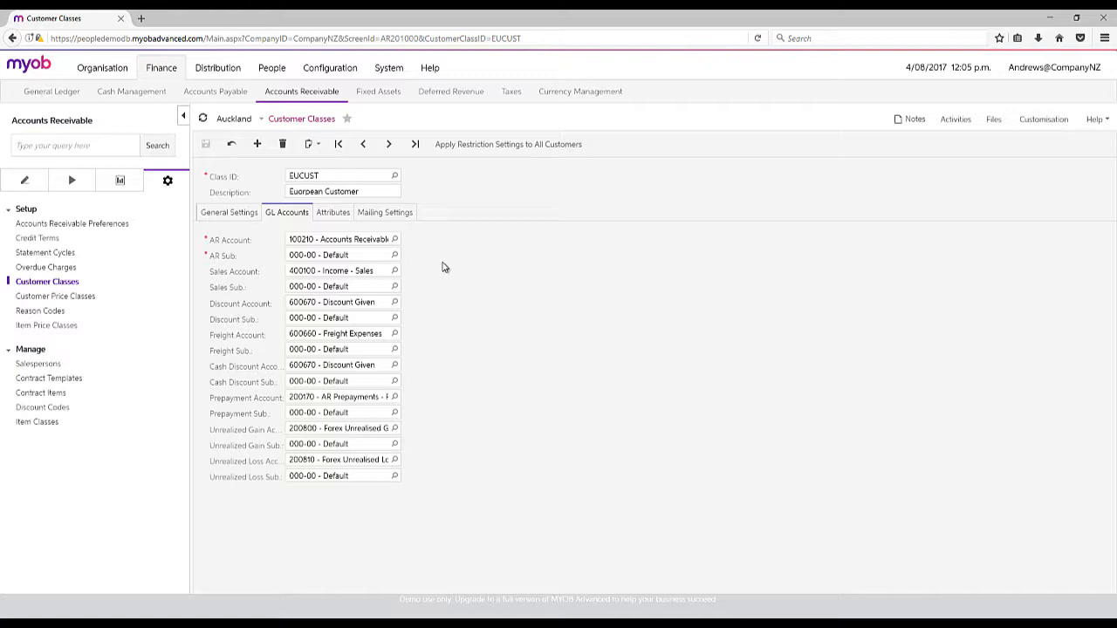
mouse_move(447, 265)
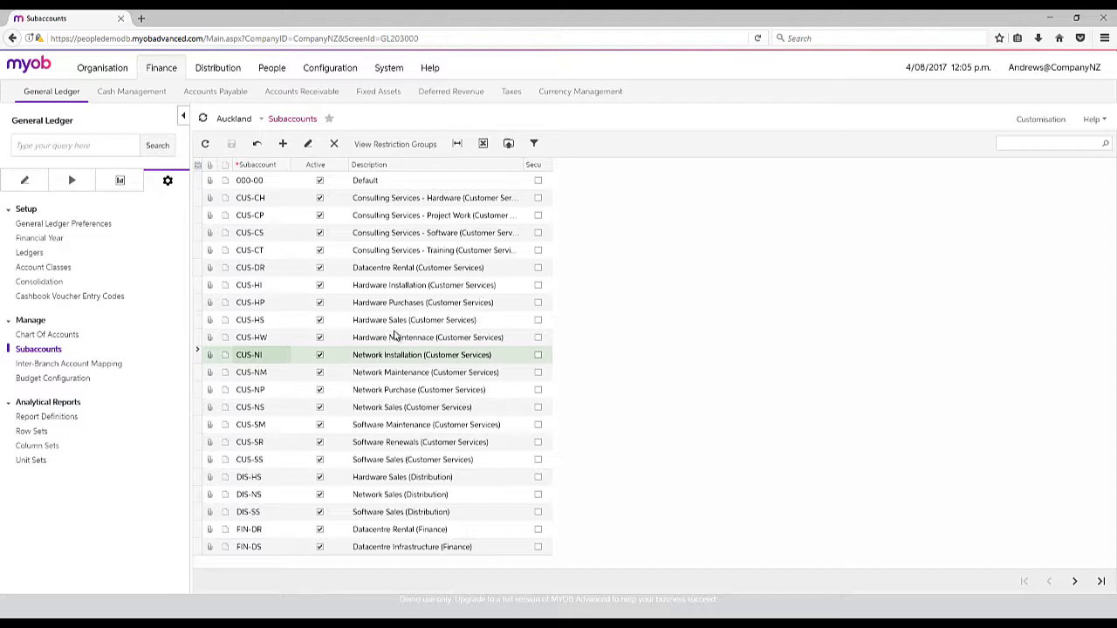
Step: Pick the CUS-HW Hardware Maintenance subaccount, then move to the Accounts Receivable module
left_click(251, 198)
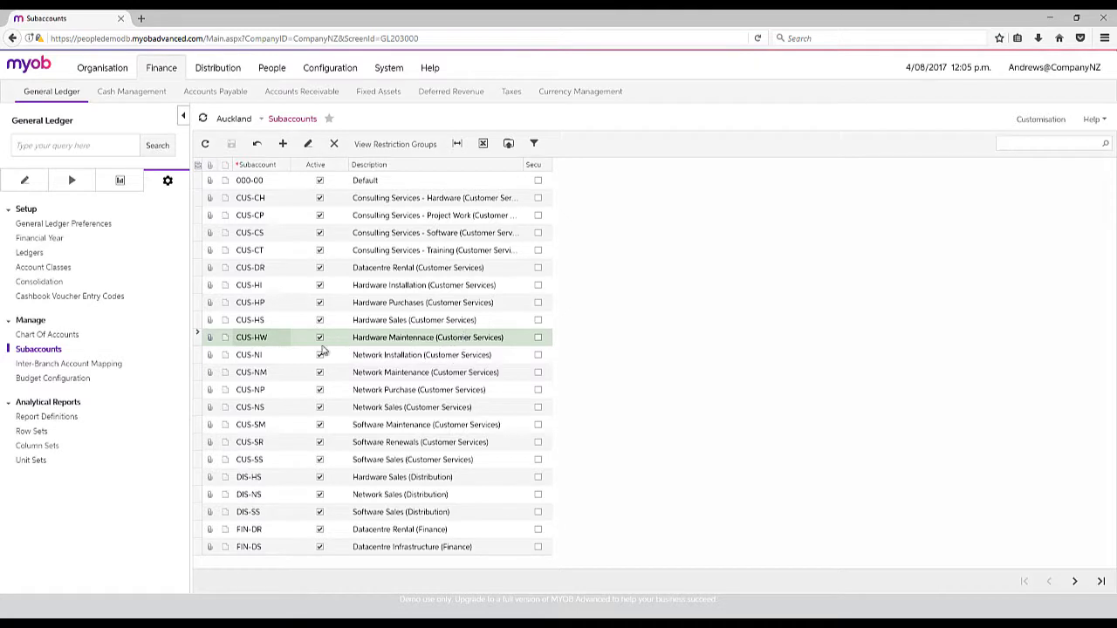
mouse_move(262, 350)
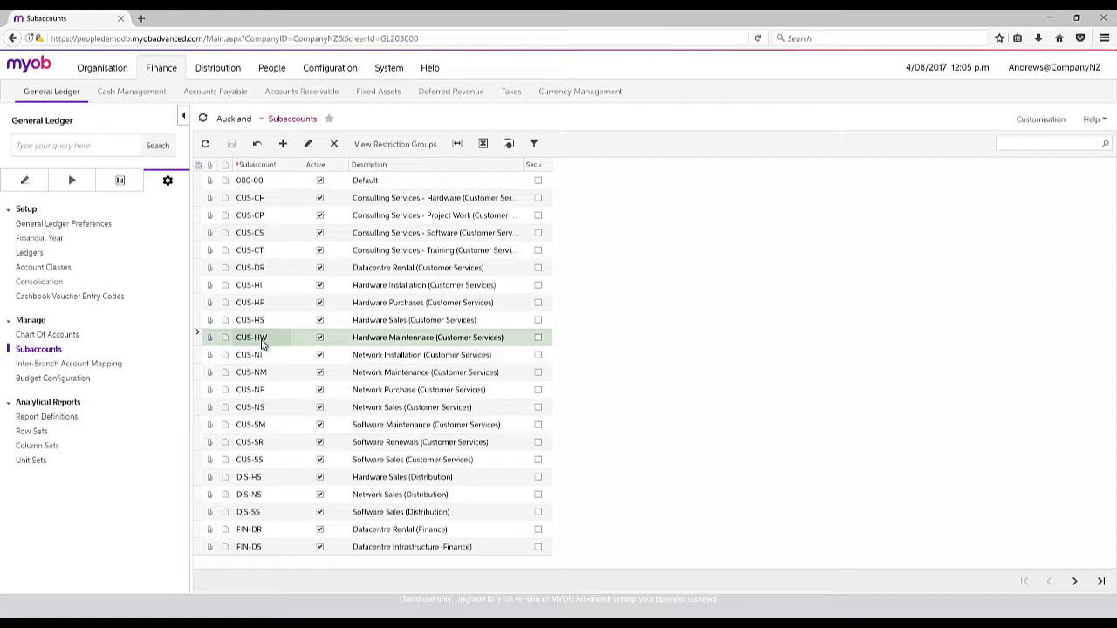
mouse_move(251, 342)
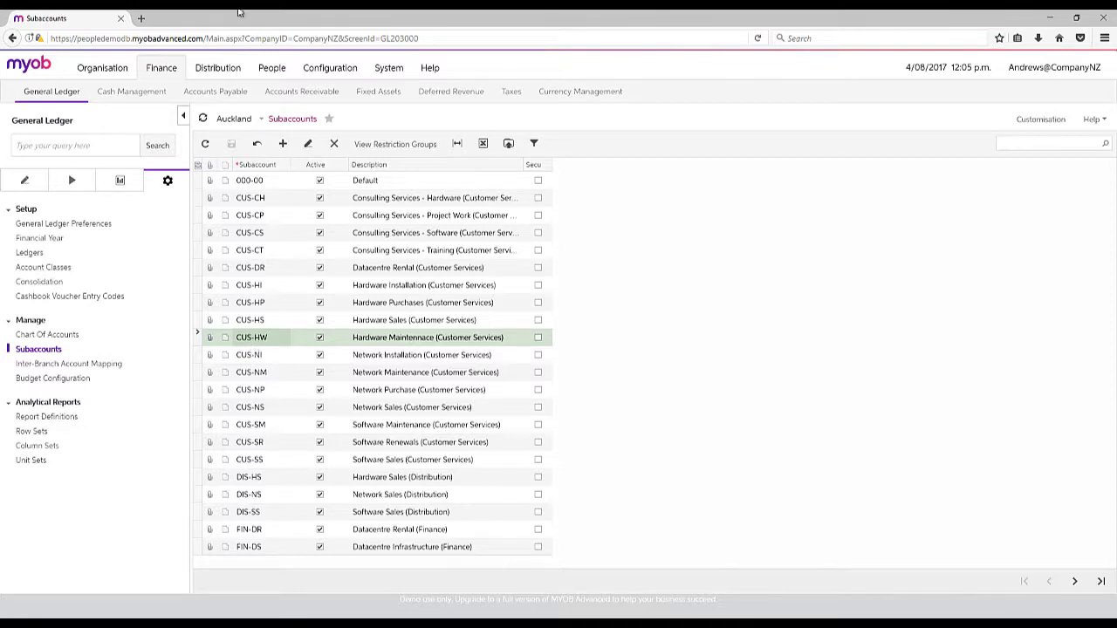
left_click(300, 91)
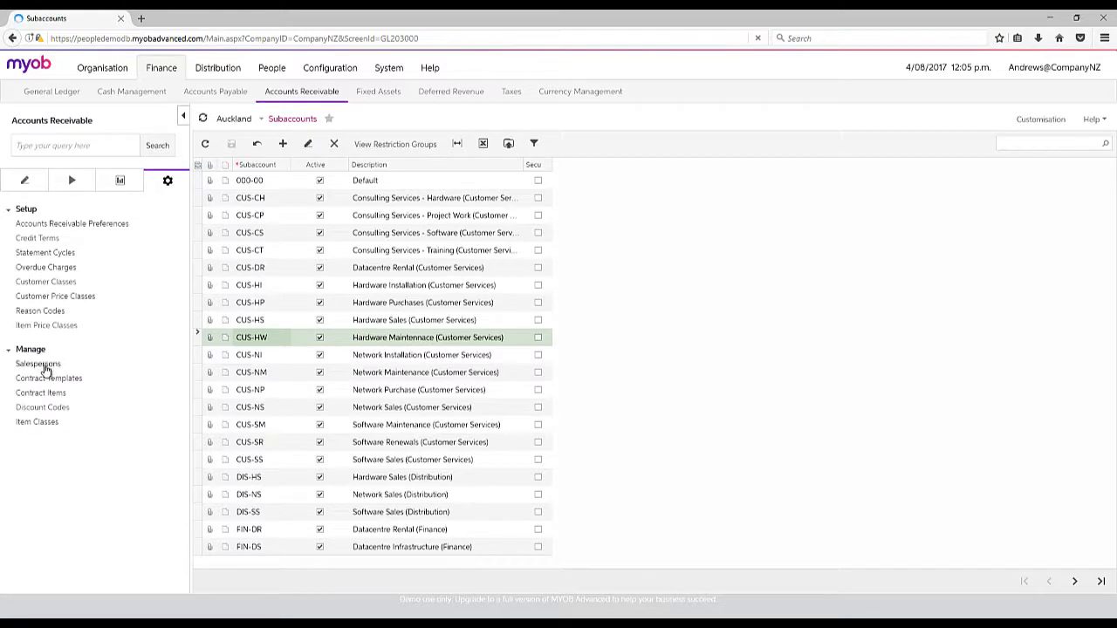
left_click(38, 365)
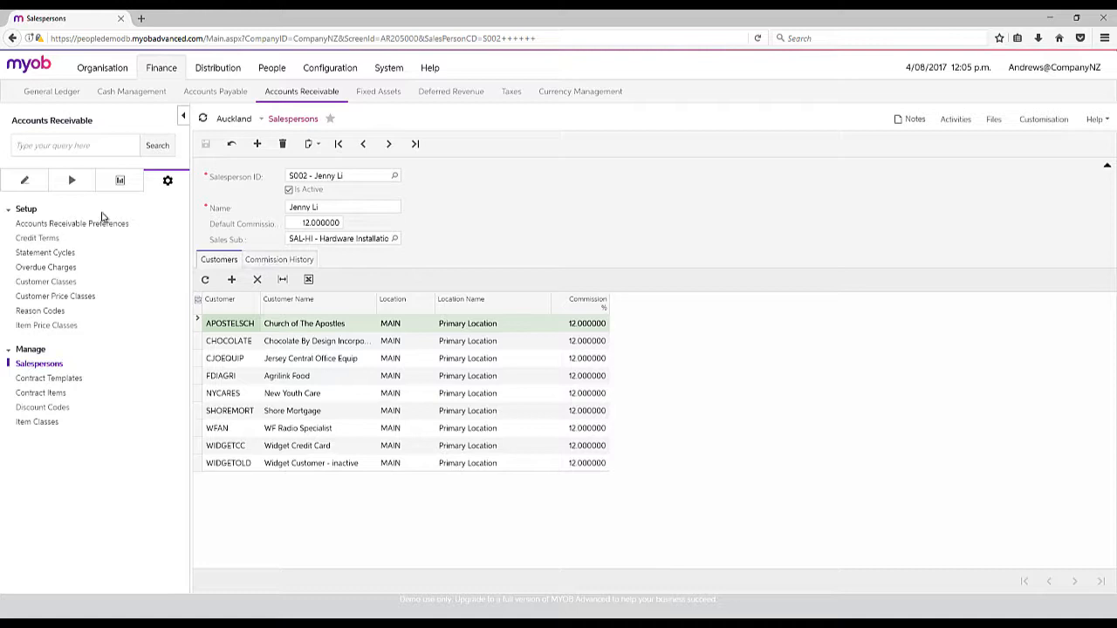
left_click(24, 180)
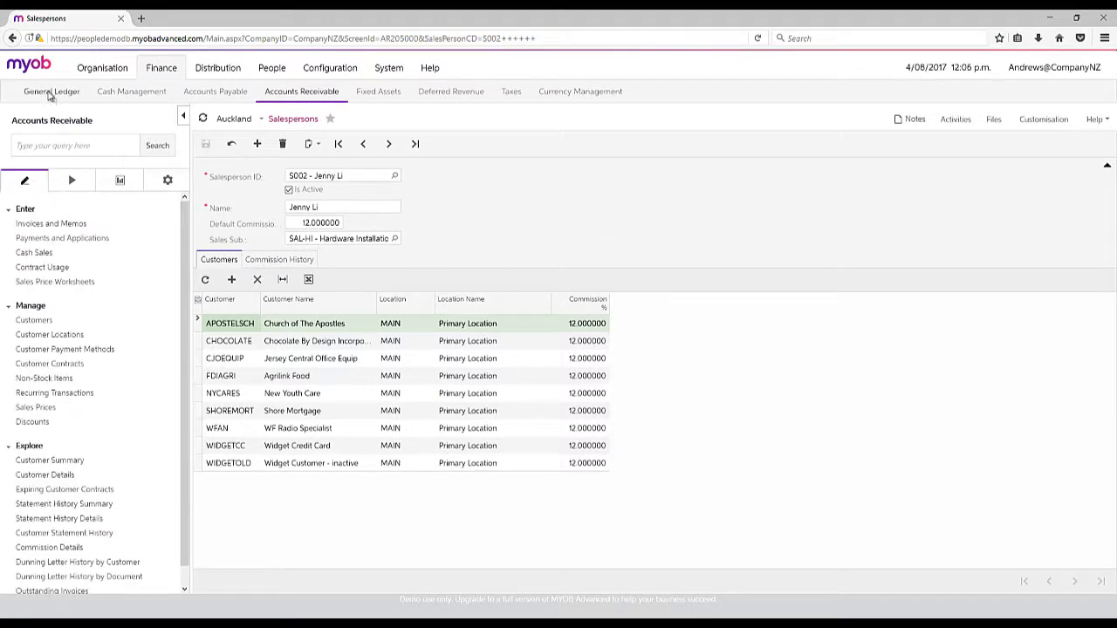
left_click(50, 91)
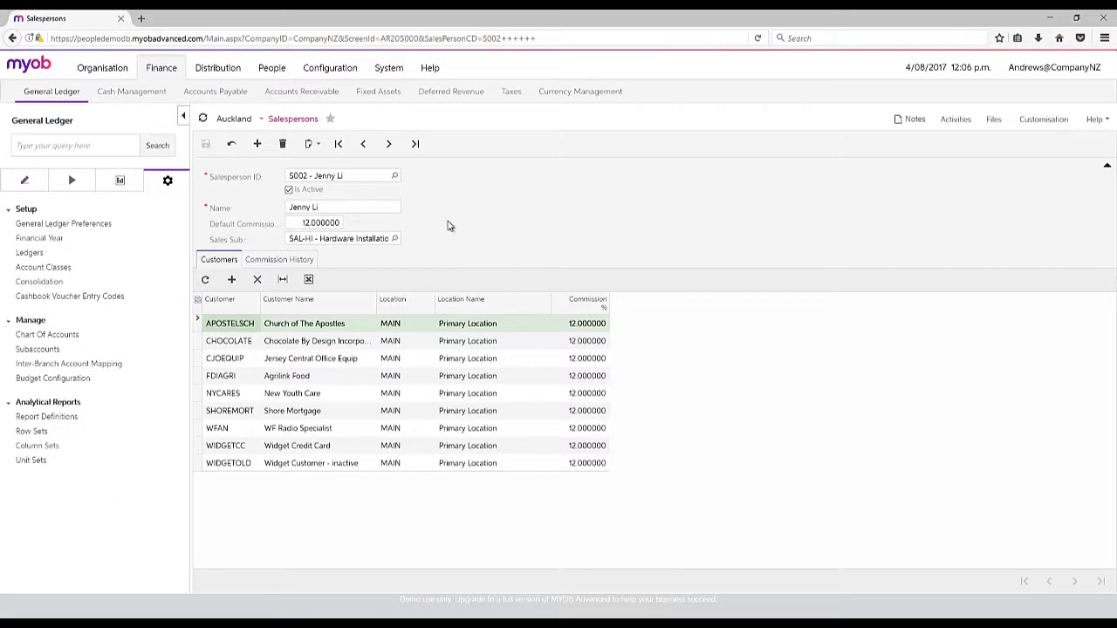
mouse_move(450, 223)
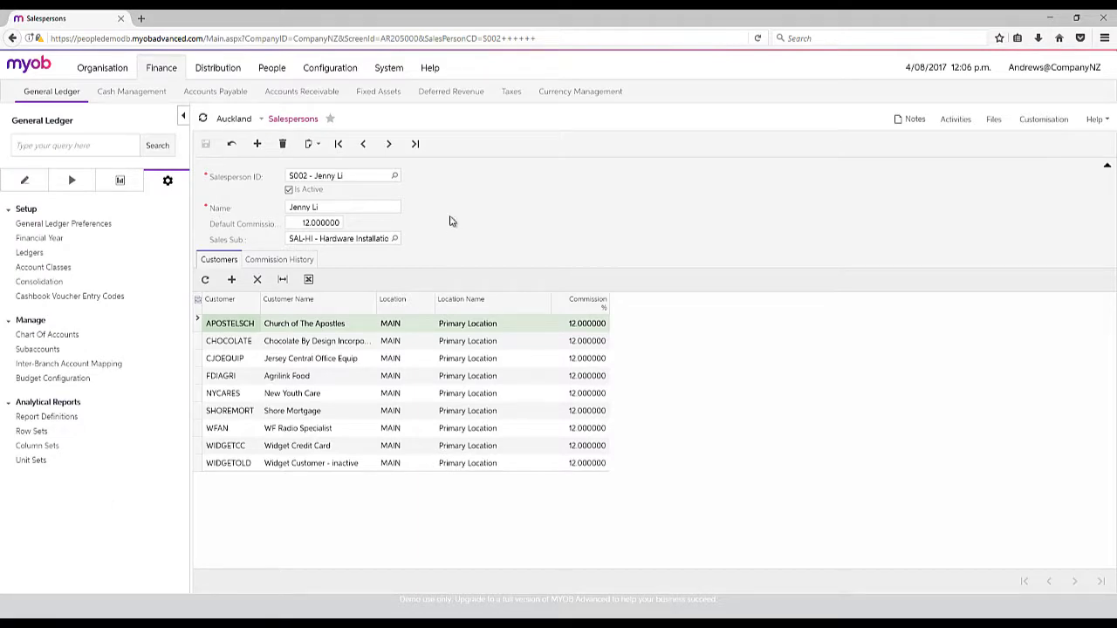
mouse_move(523, 103)
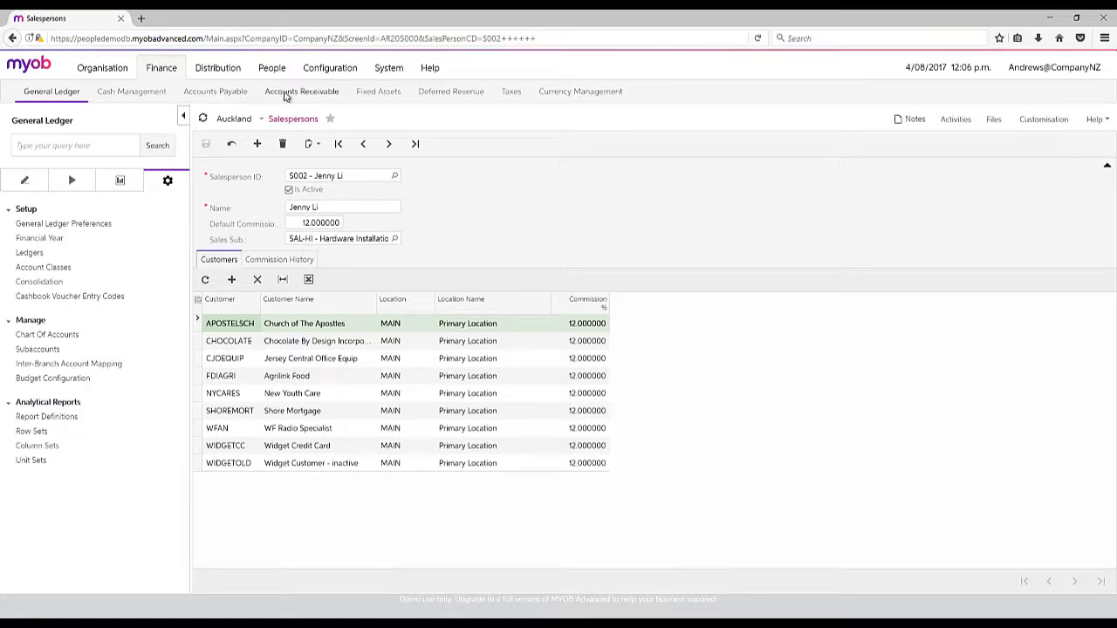
left_click(301, 91)
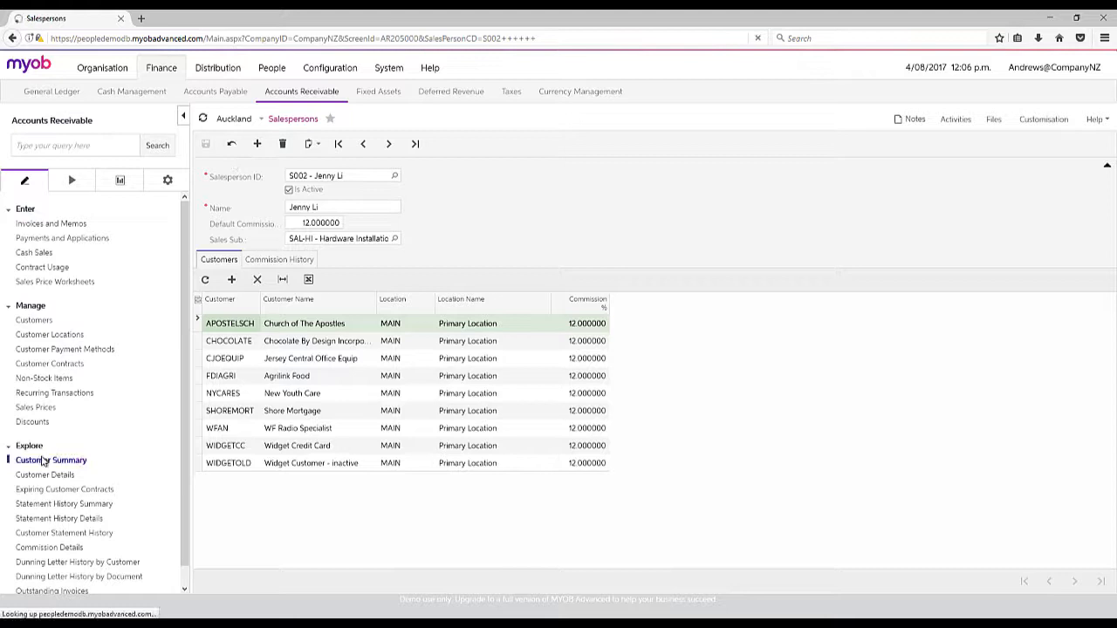
Step: View the Auckland Customer Summary, select Caribbean Secretary Online and toggle Split By Currency off and on
left_click(50, 461)
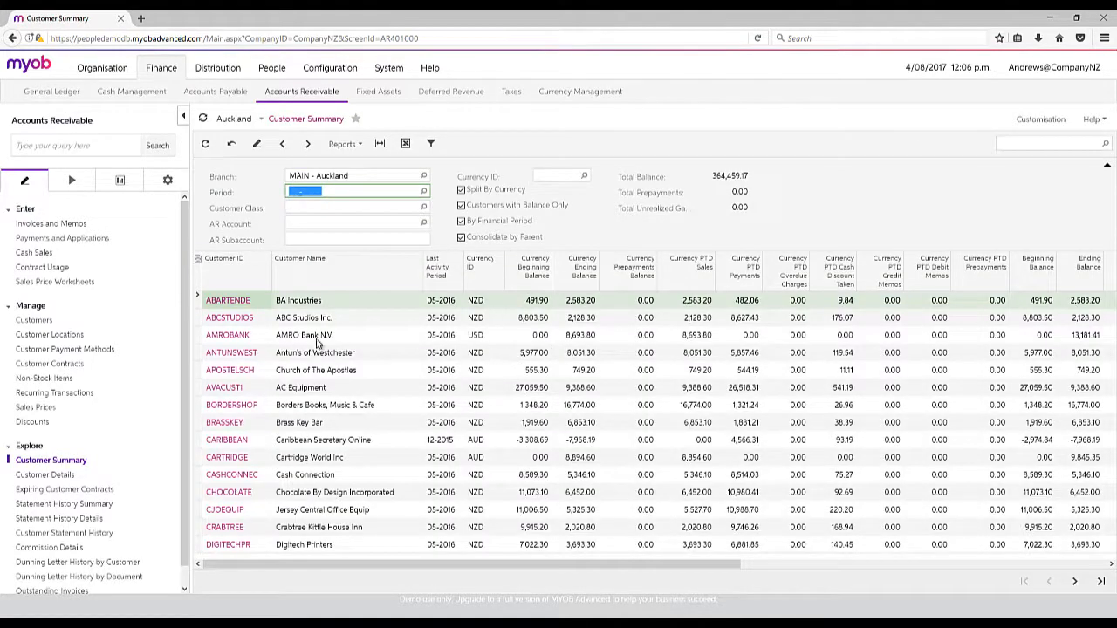
left_click(303, 335)
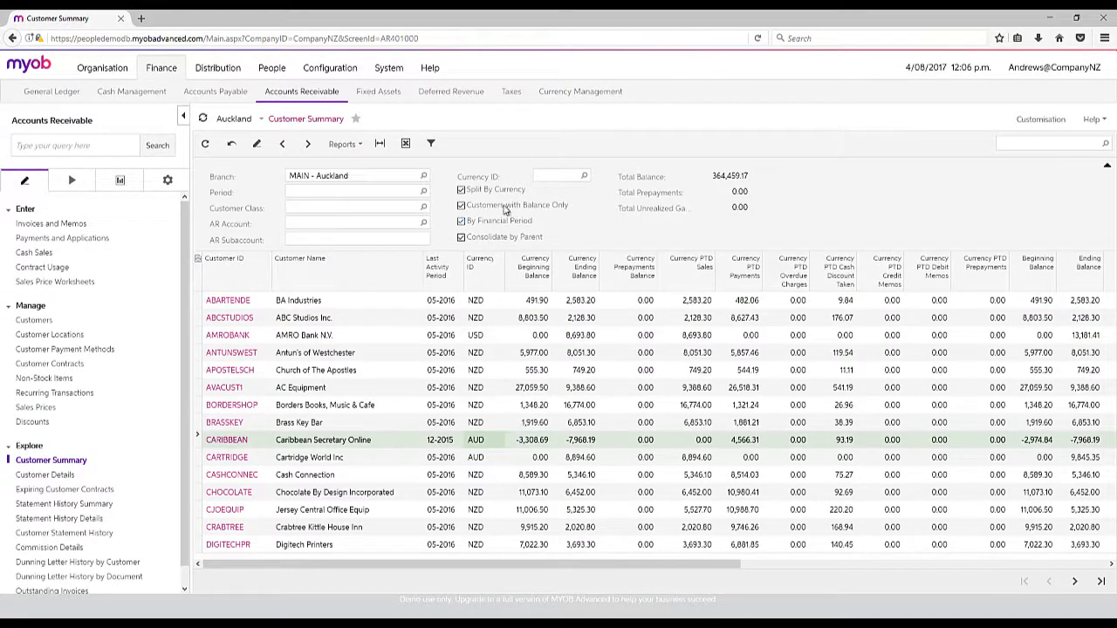
left_click(461, 188)
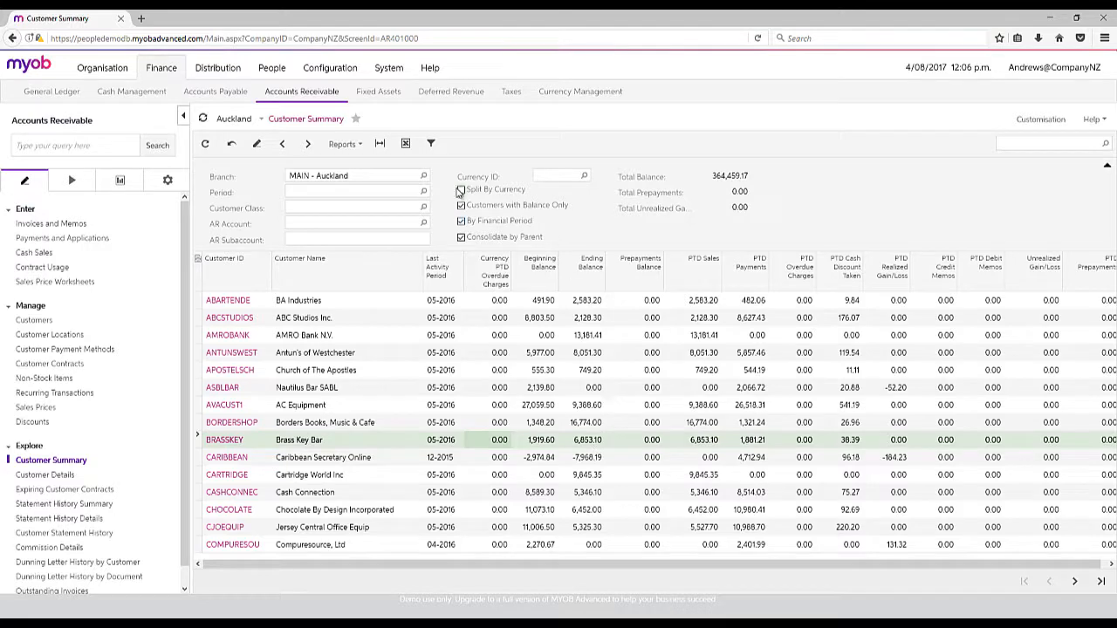
left_click(461, 188)
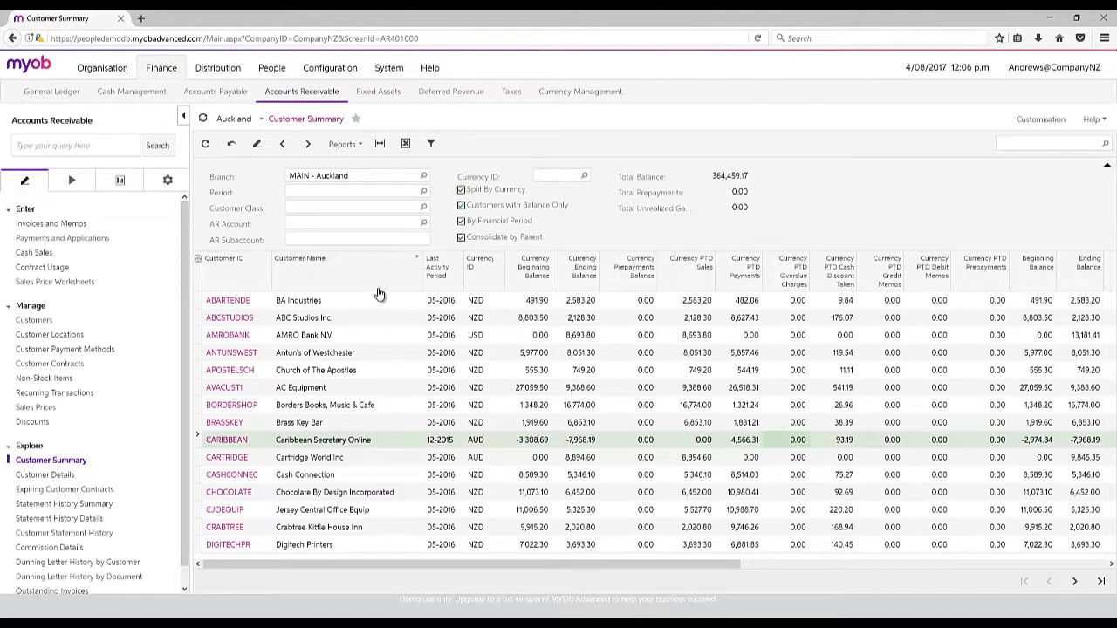
Step: Switch to the General Ledger module's data-entry screens
left_click(50, 91)
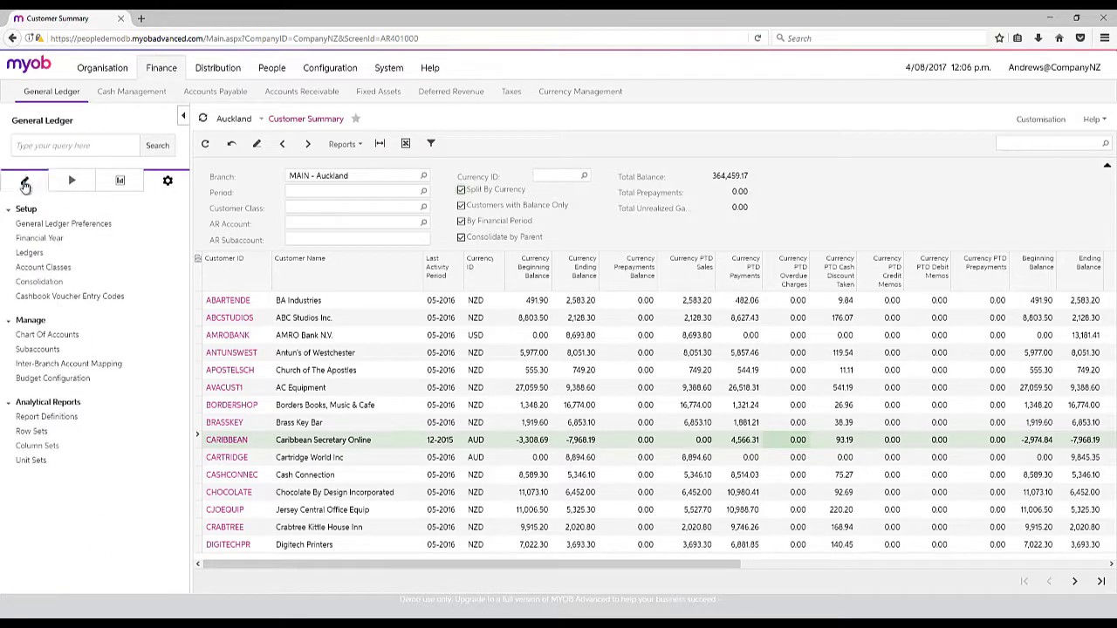
left_click(24, 180)
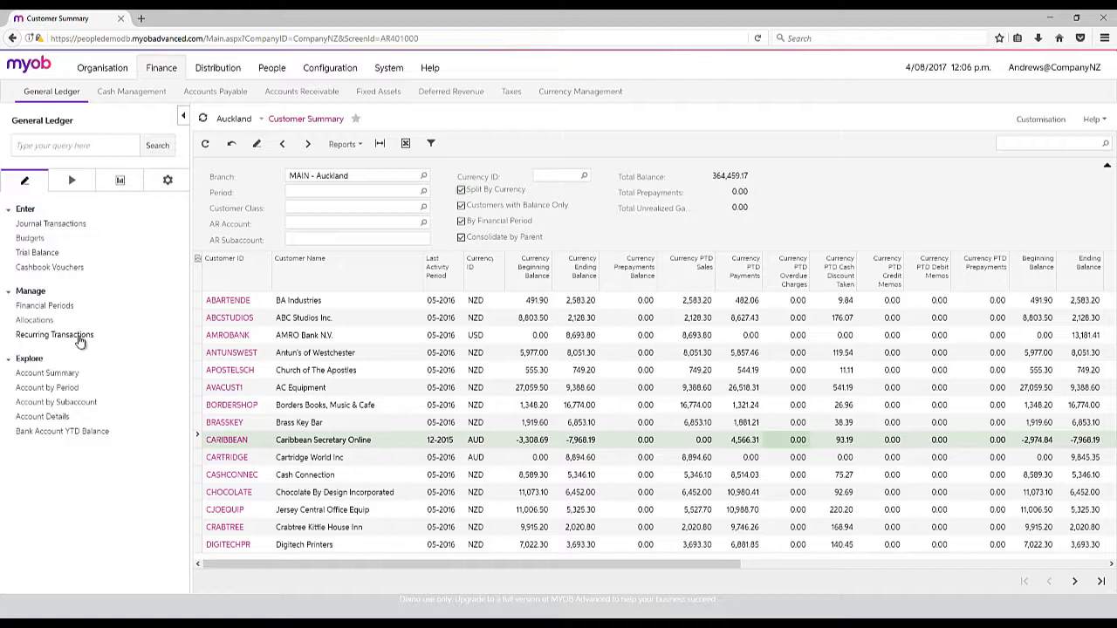
left_click(215, 91)
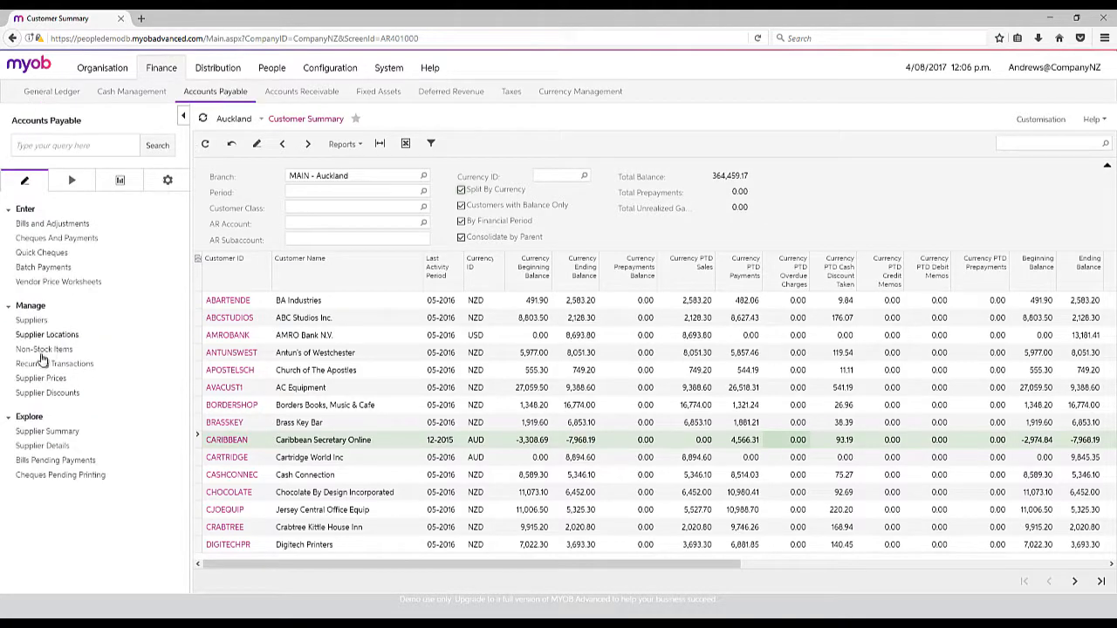
left_click(301, 91)
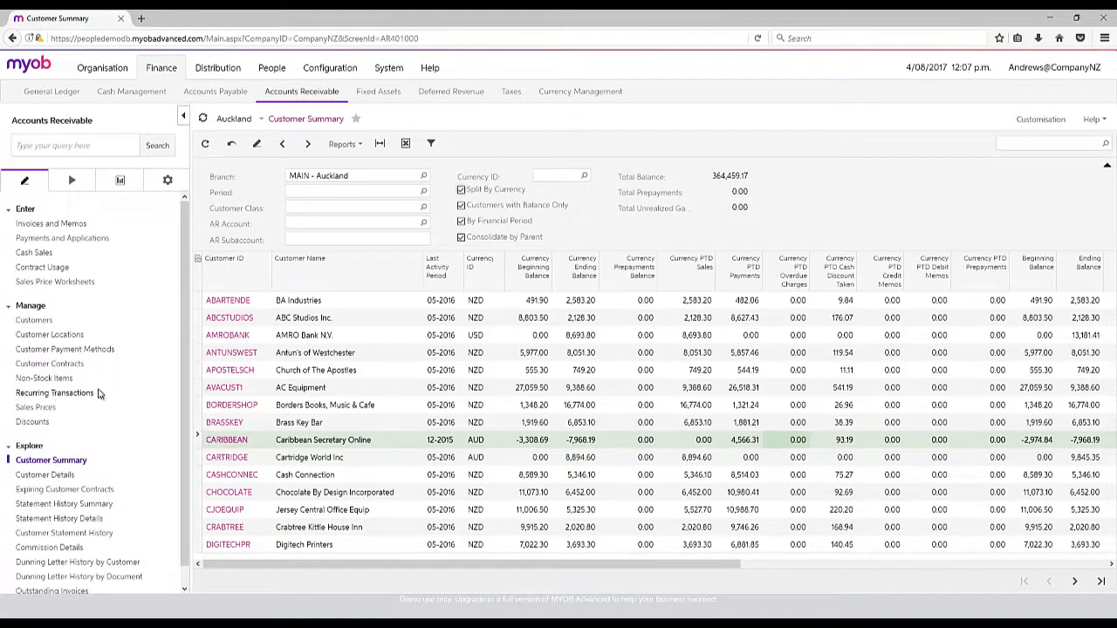
left_click(217, 91)
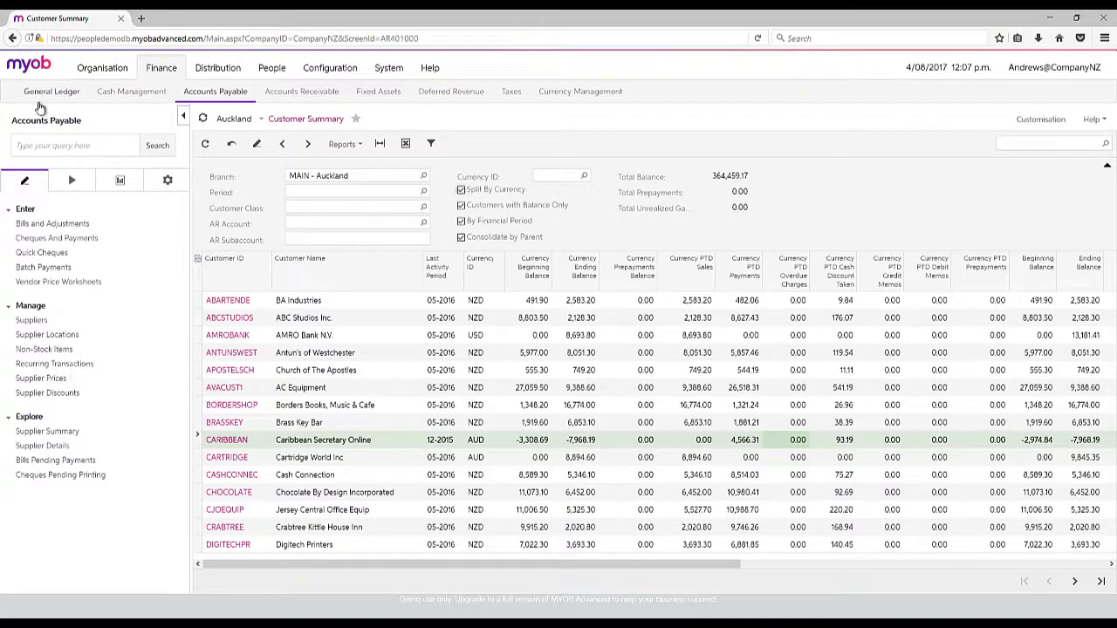
left_click(51, 90)
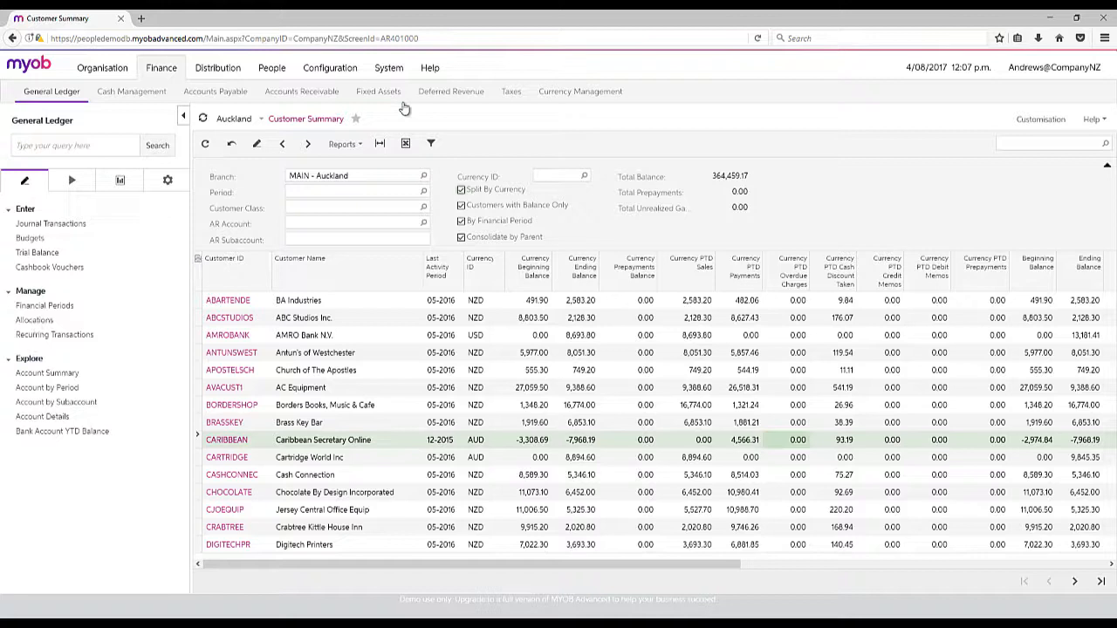
left_click(450, 90)
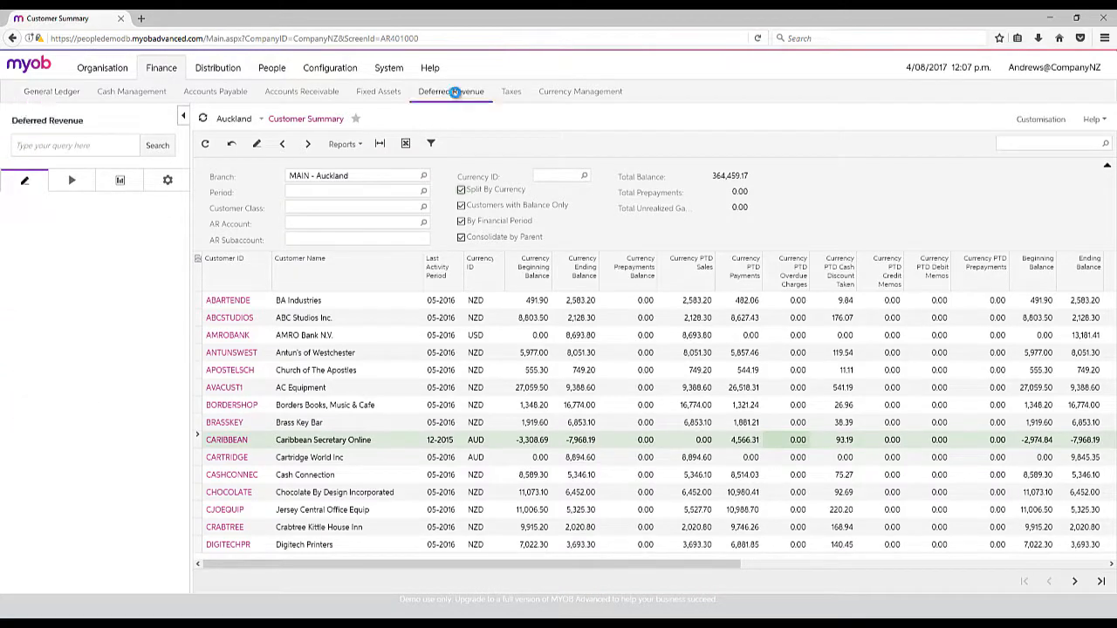
left_click(450, 91)
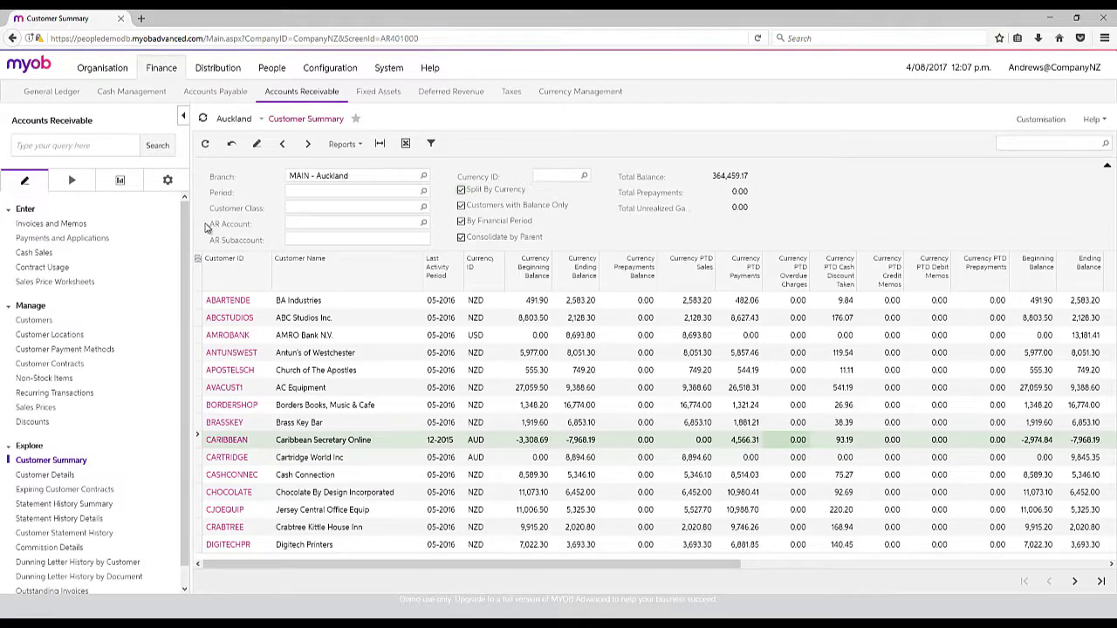
left_click(51, 91)
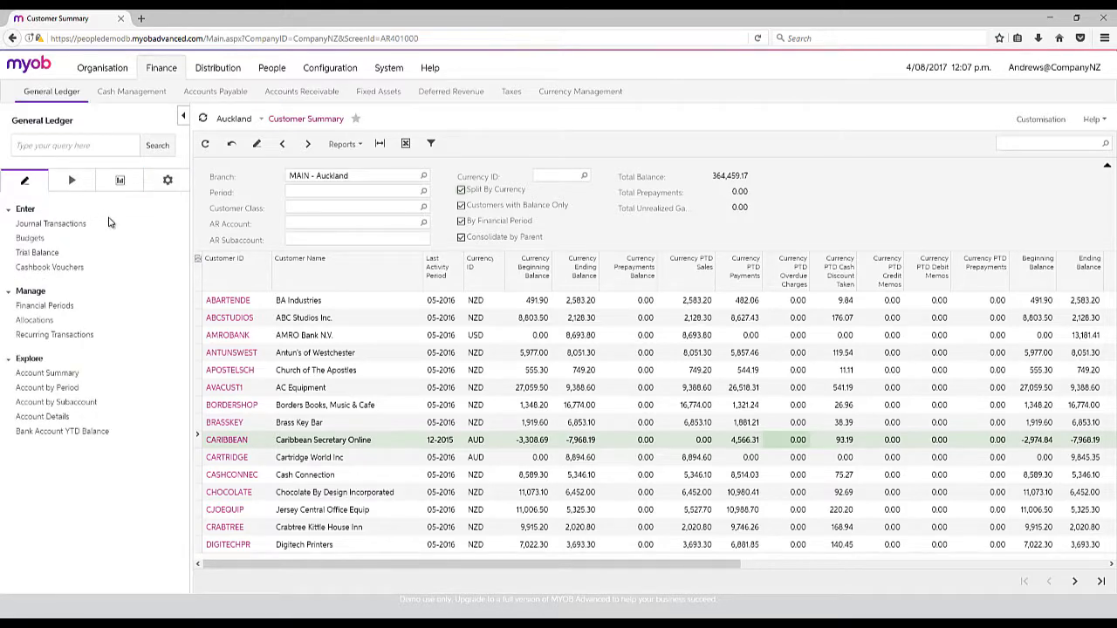
Step: List the General Ledger processing tasks — releases, recurring allocations and period closing
left_click(71, 180)
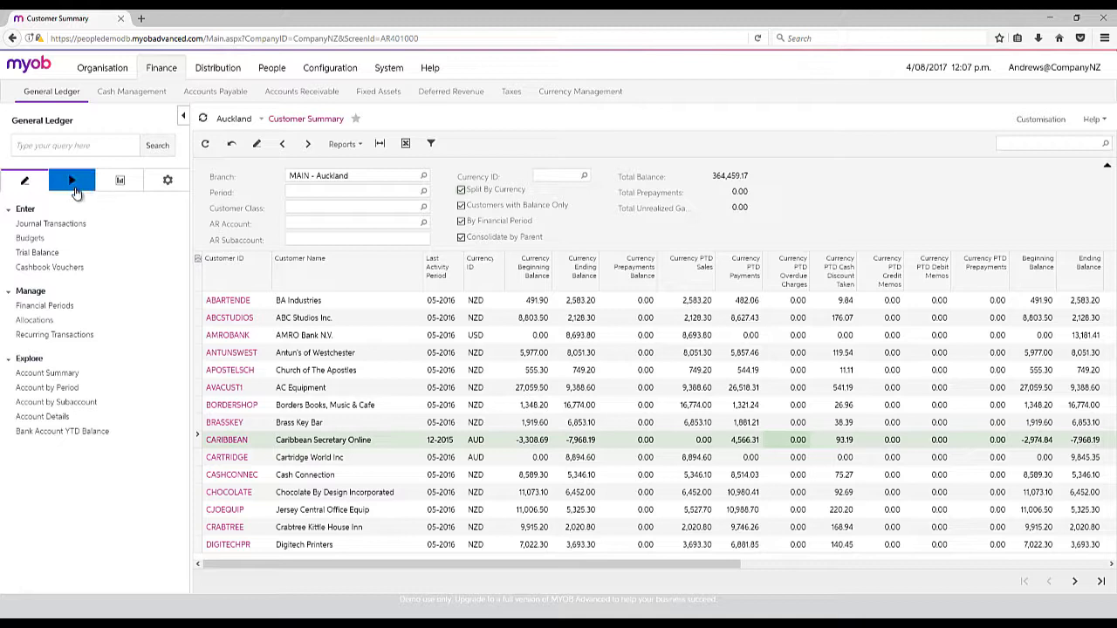
left_click(72, 180)
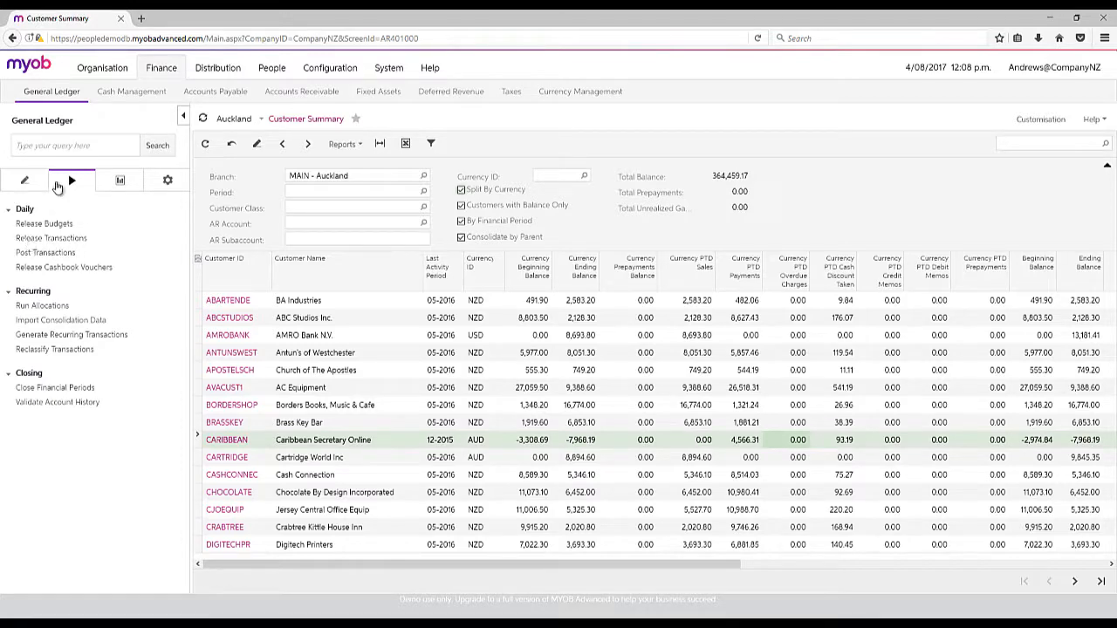
left_click(119, 179)
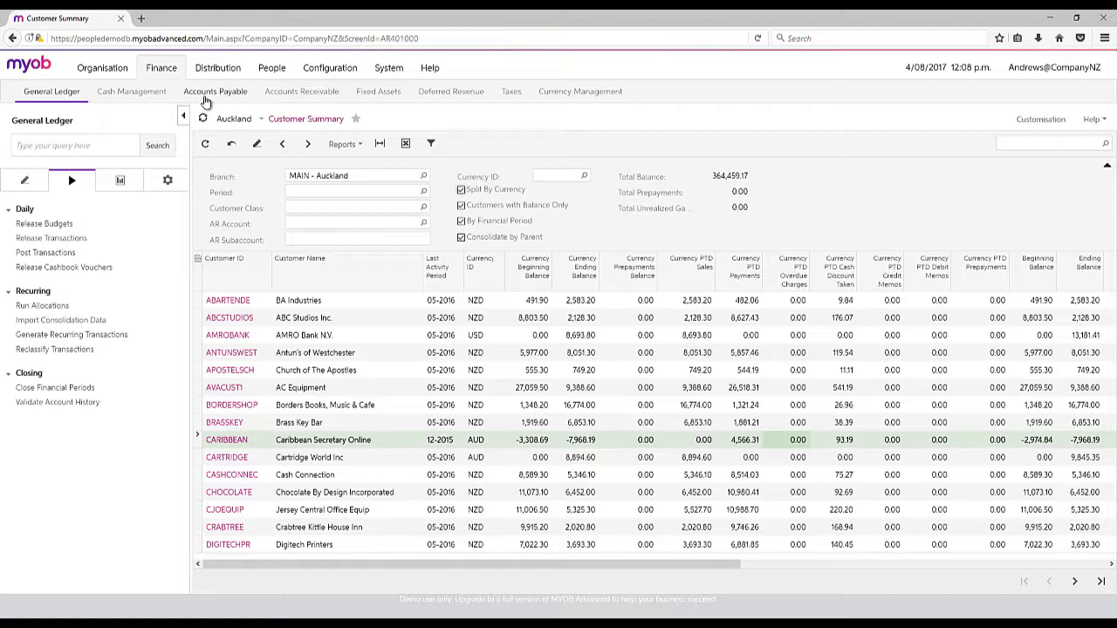
mouse_move(300, 91)
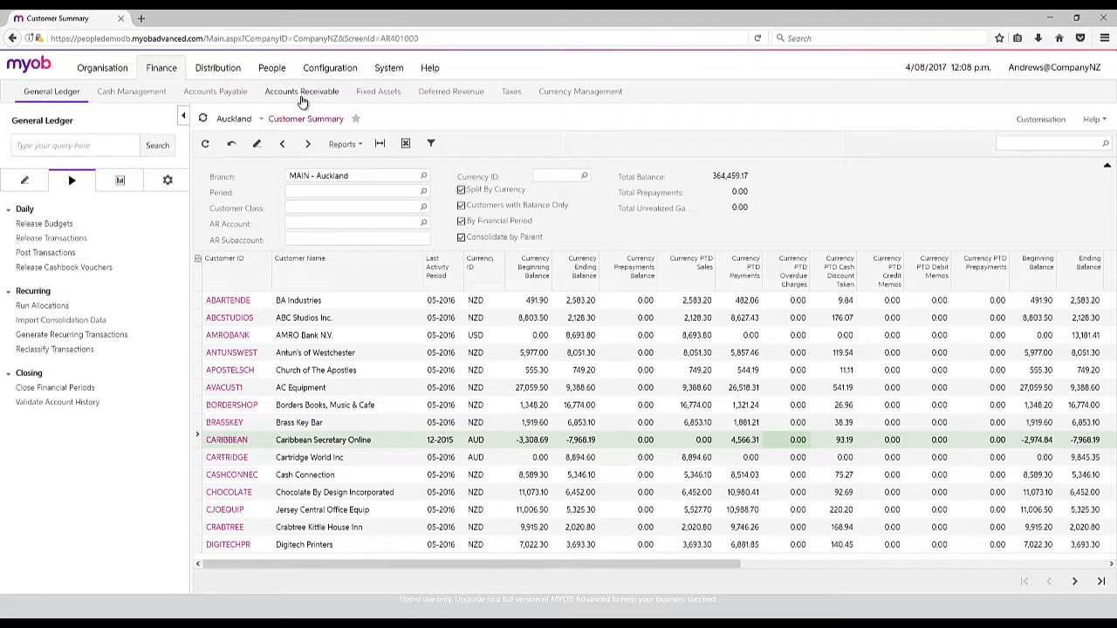
mouse_move(241, 157)
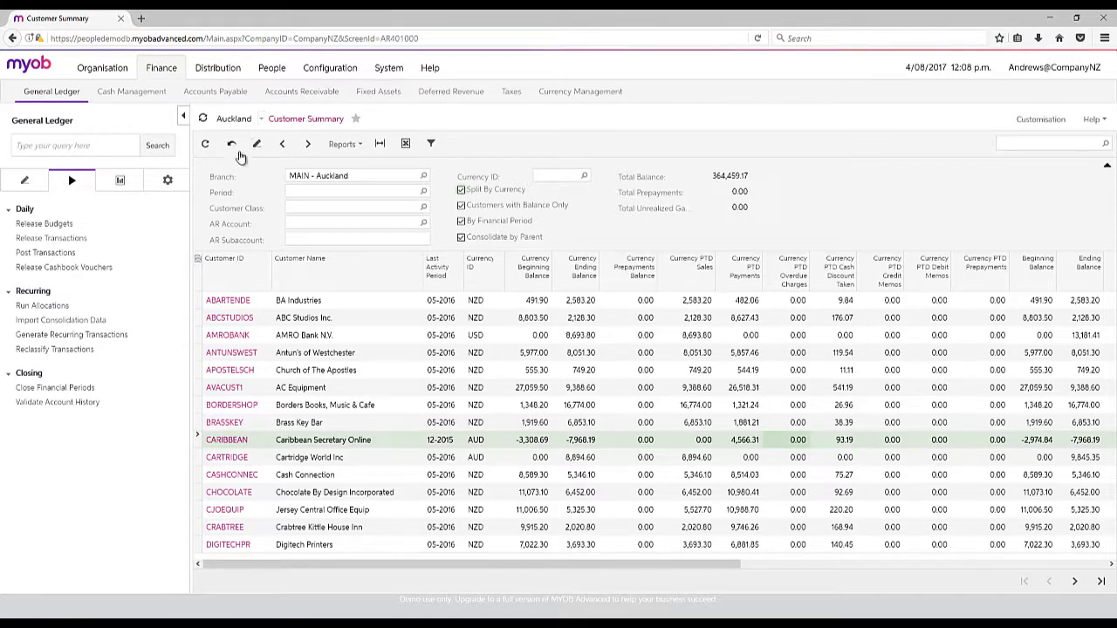
Step: List the General Ledger ledgers and pick the PESFOR Pessimistic Forecast ledger
left_click(167, 180)
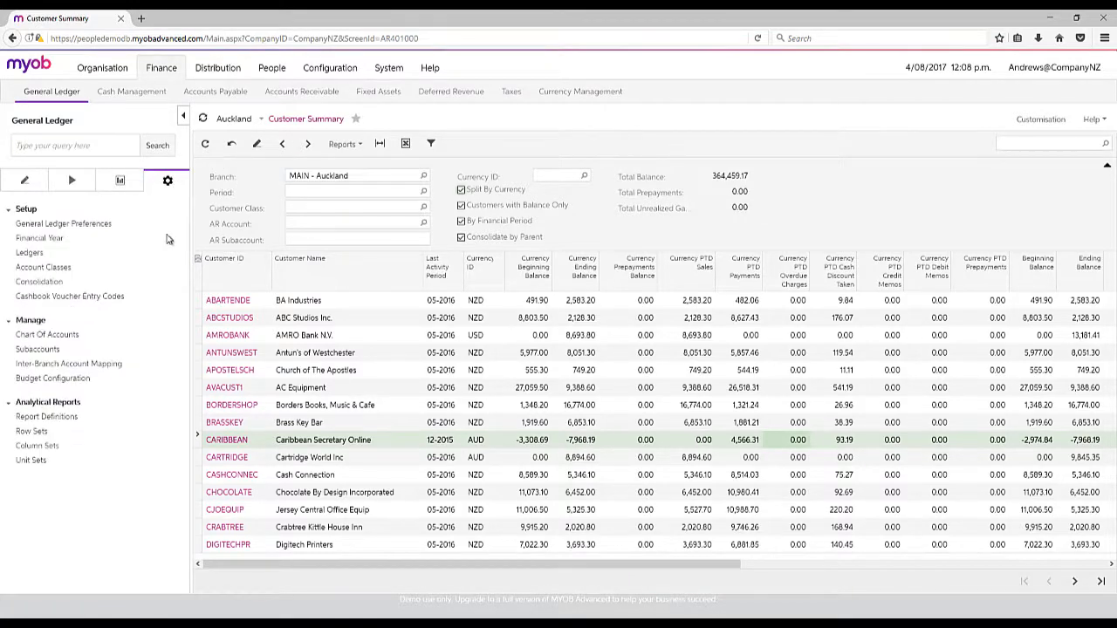
left_click(30, 251)
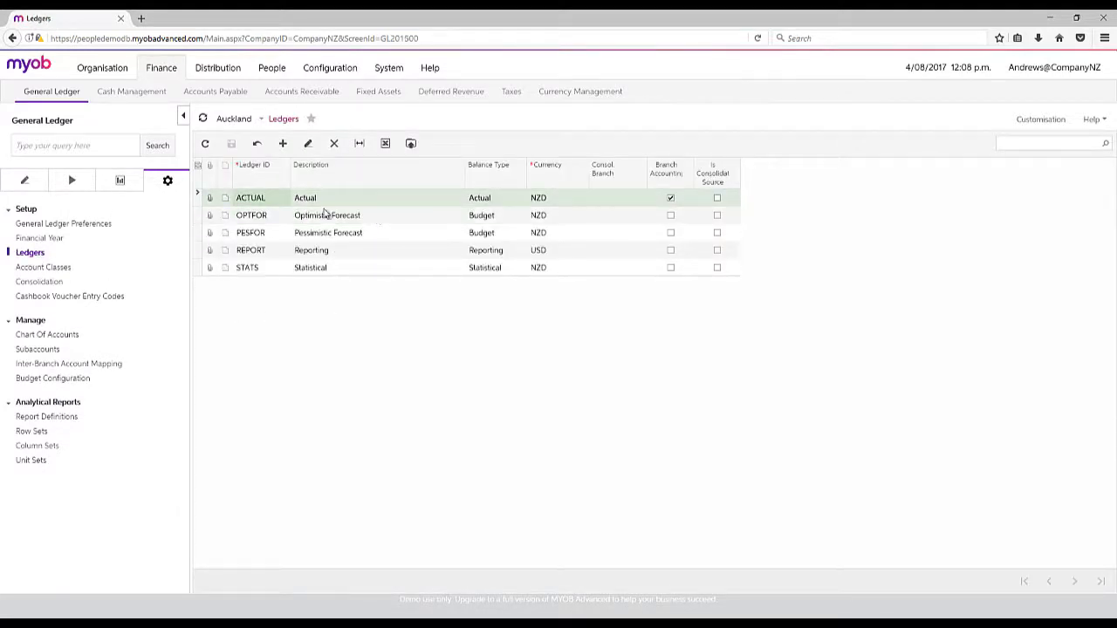
left_click(352, 234)
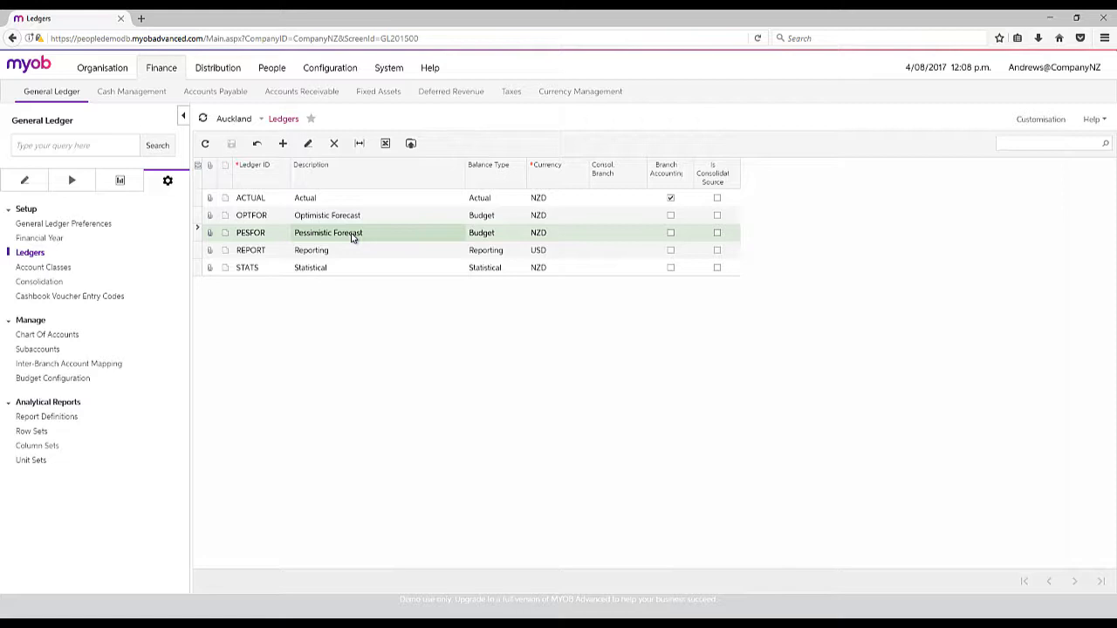
mouse_move(168, 273)
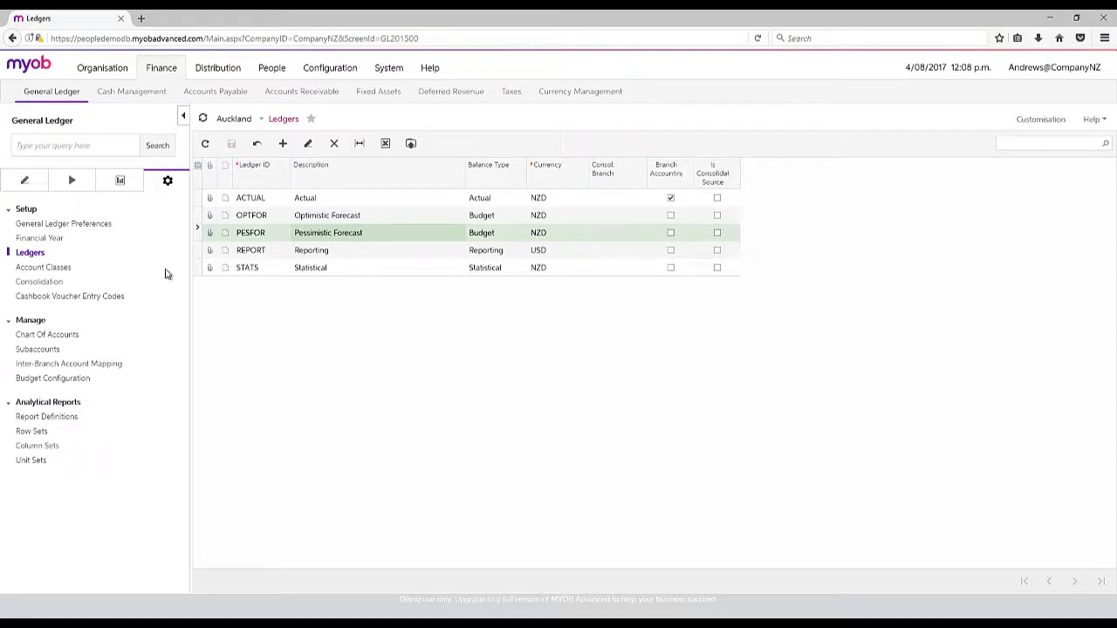
mouse_move(137, 342)
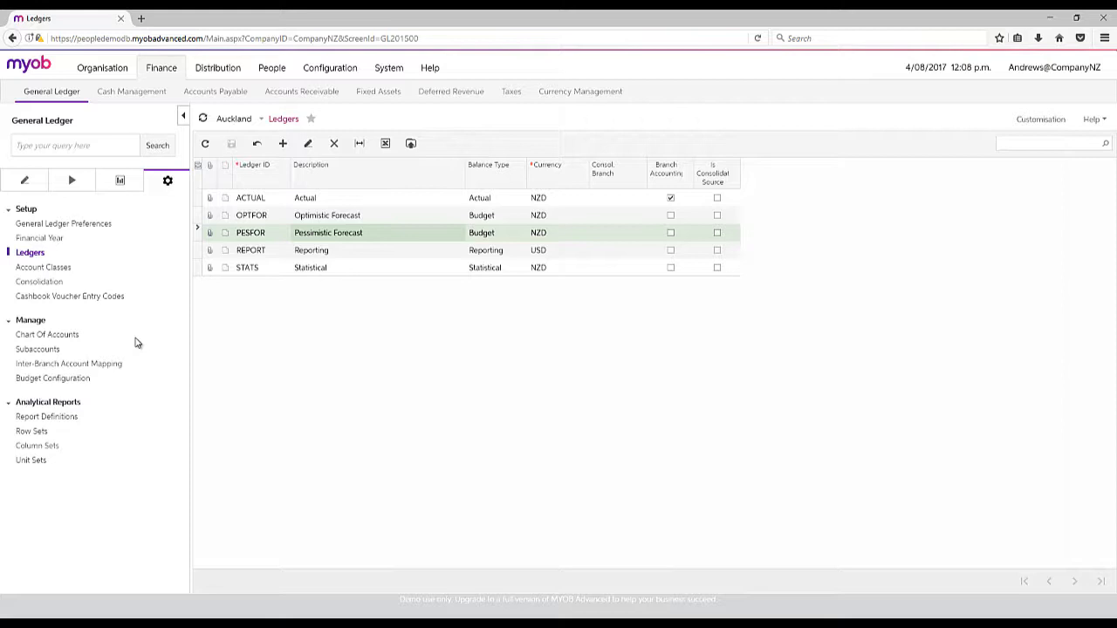
mouse_move(129, 339)
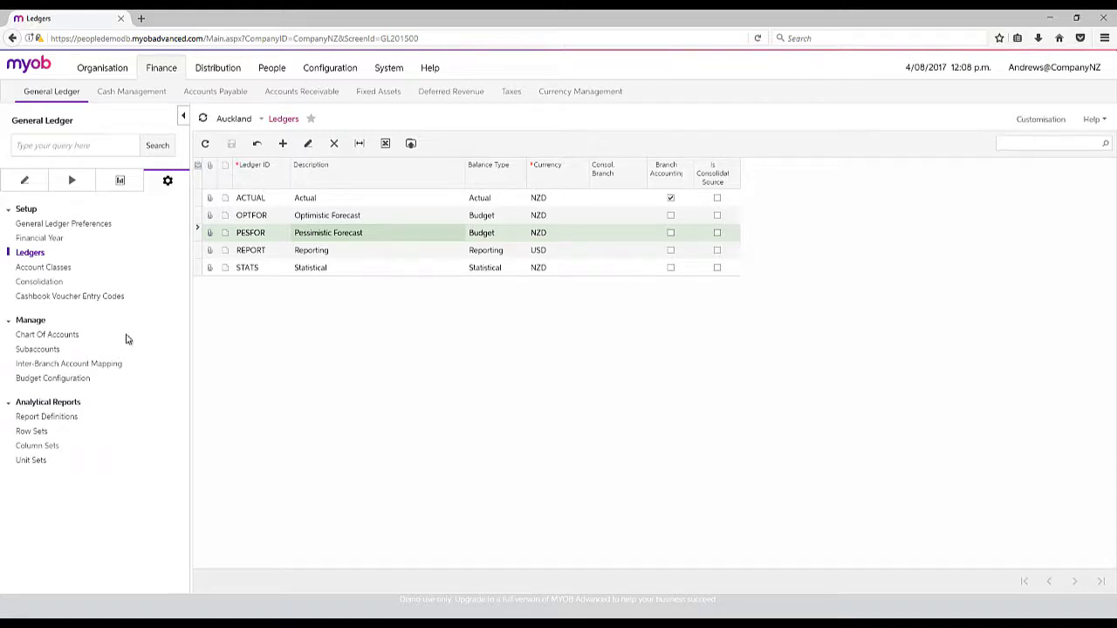
Step: From General Ledger reports, bring up Profit & Loss for branch MAIN, ledger ACTUAL
left_click(118, 180)
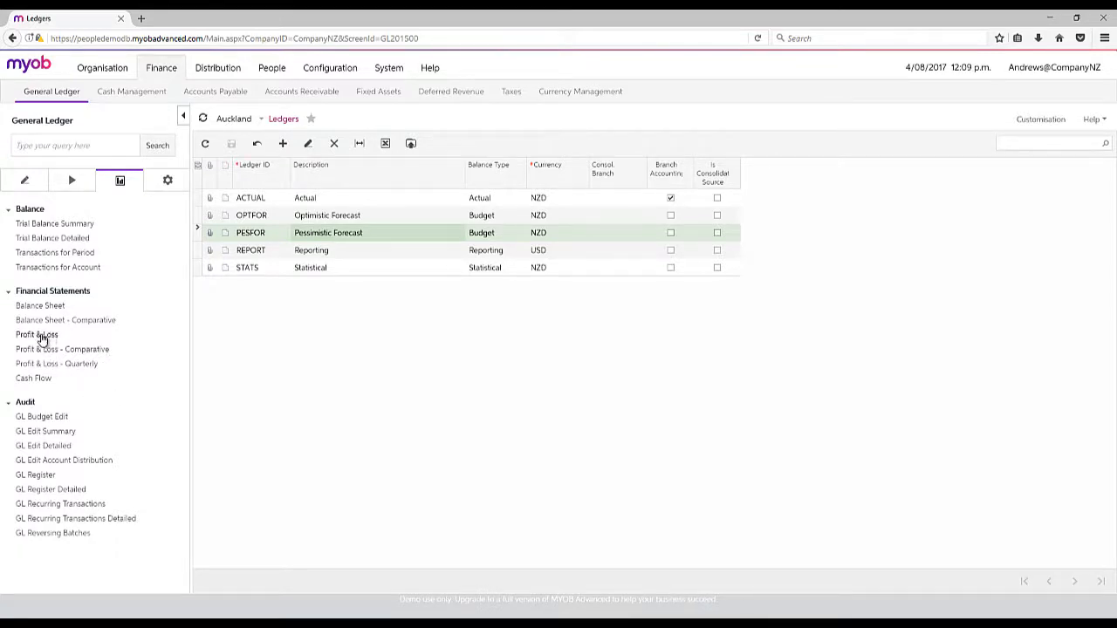
mouse_move(63, 349)
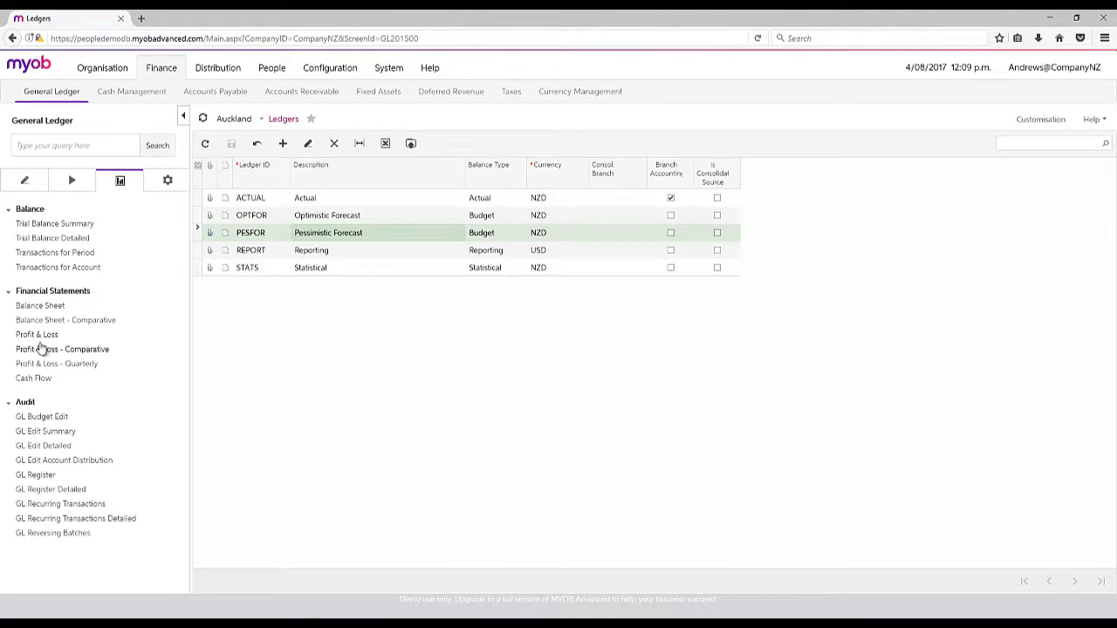
left_click(36, 335)
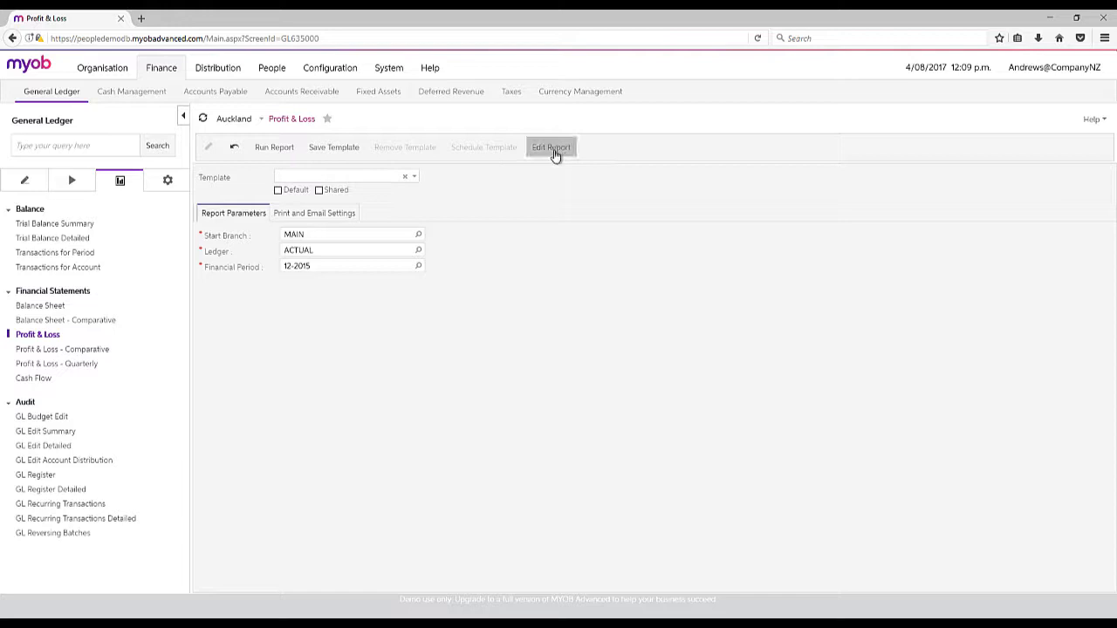
left_click(551, 147)
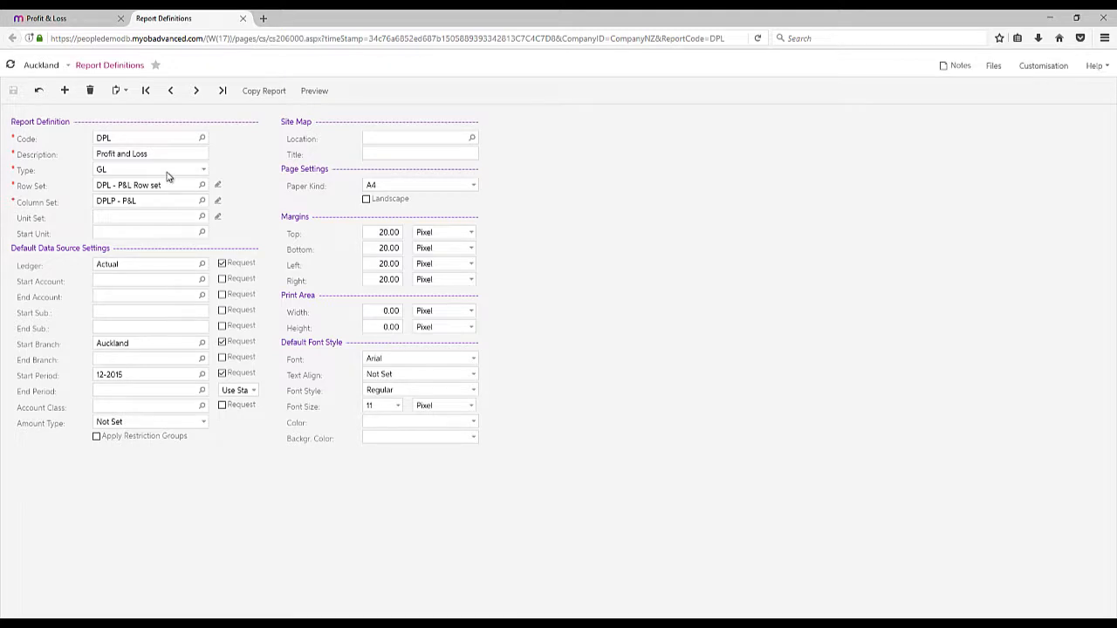
mouse_move(216, 154)
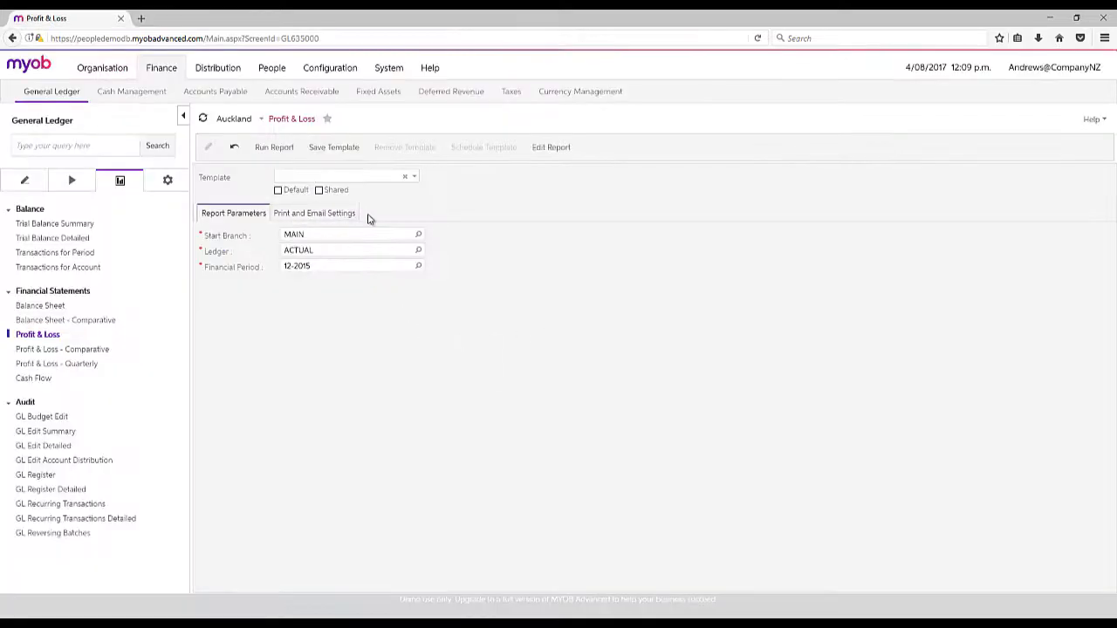
Step: Run the Auckland Profit & Loss as of March 31, 2015, drill into General Ledger Details and return
left_click(274, 146)
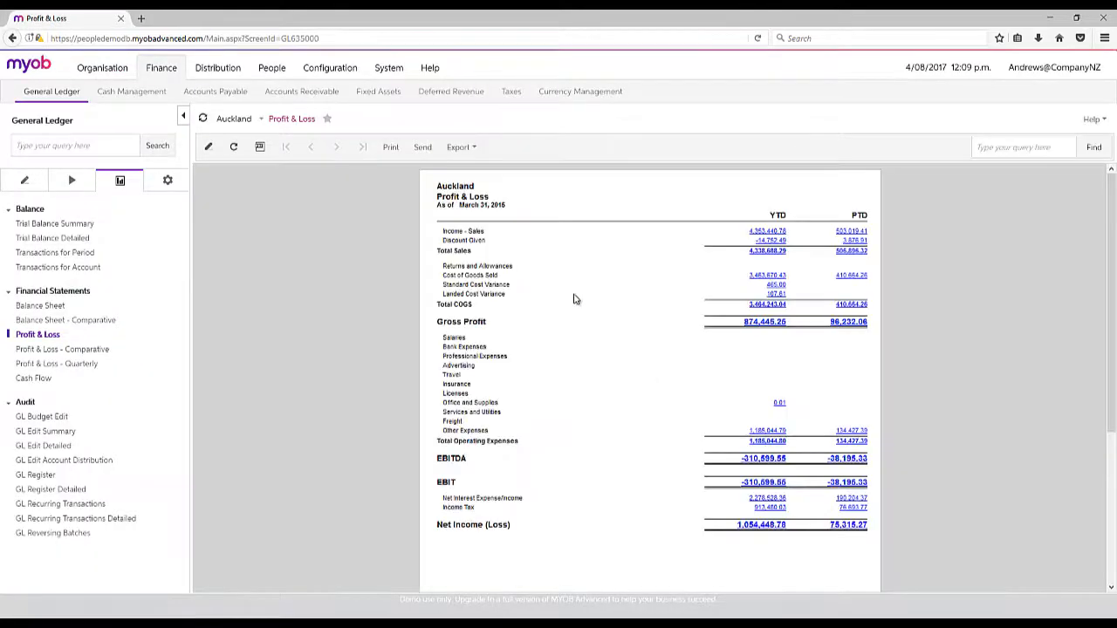
mouse_move(692, 241)
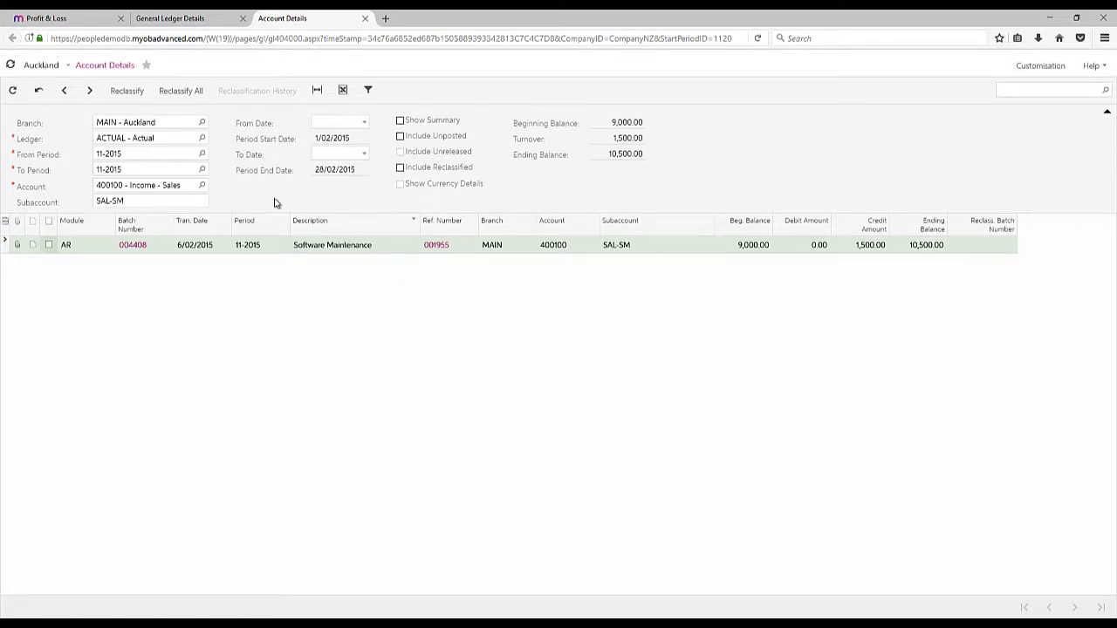
left_click(169, 17)
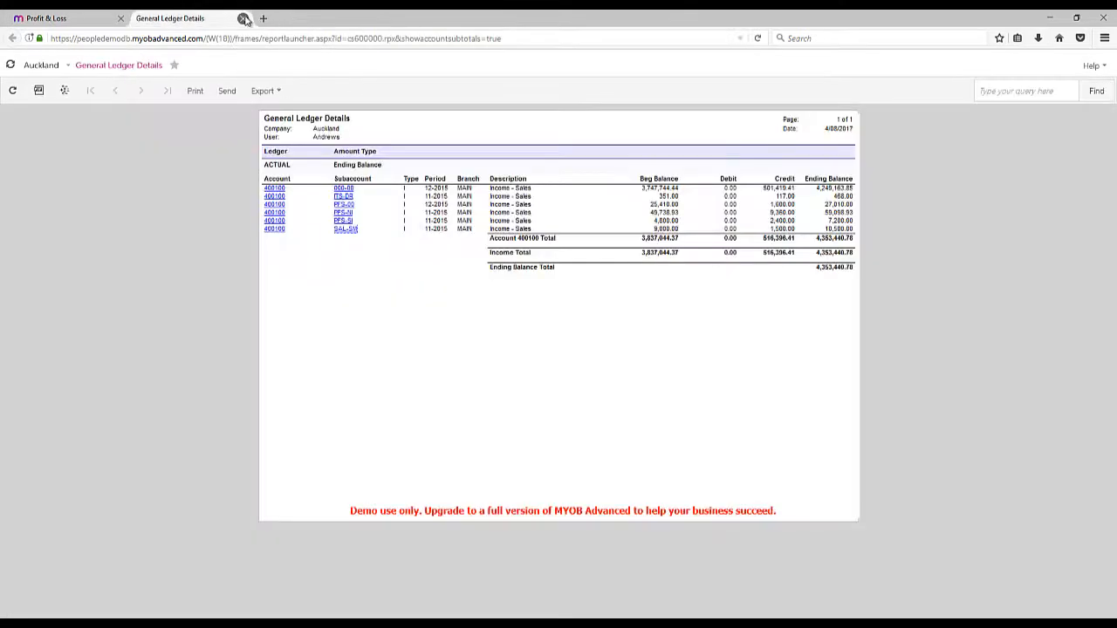
left_click(244, 17)
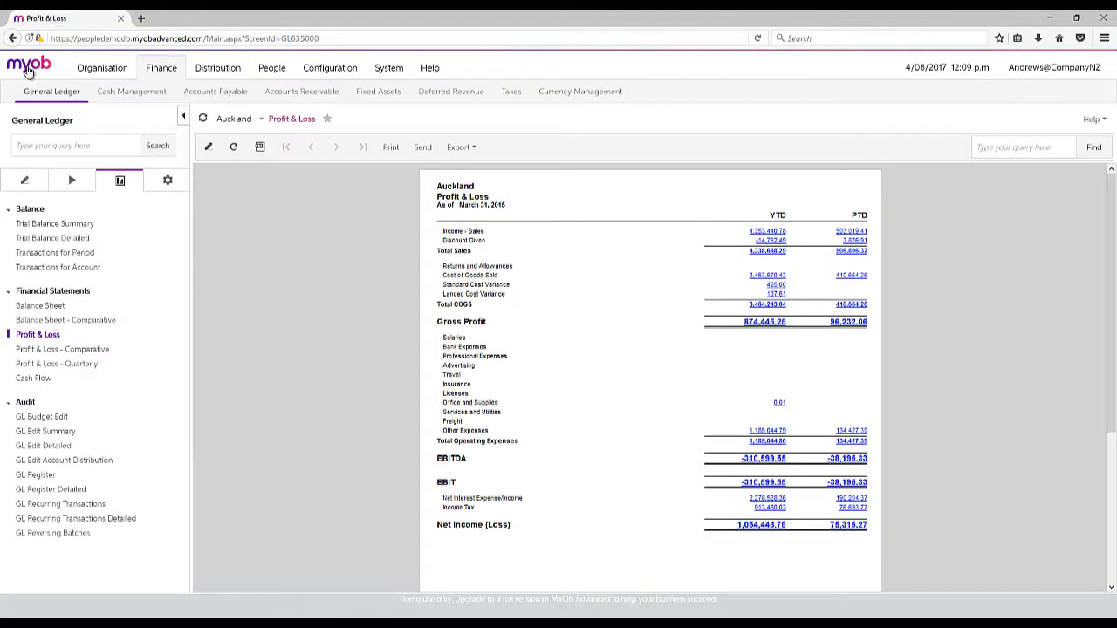